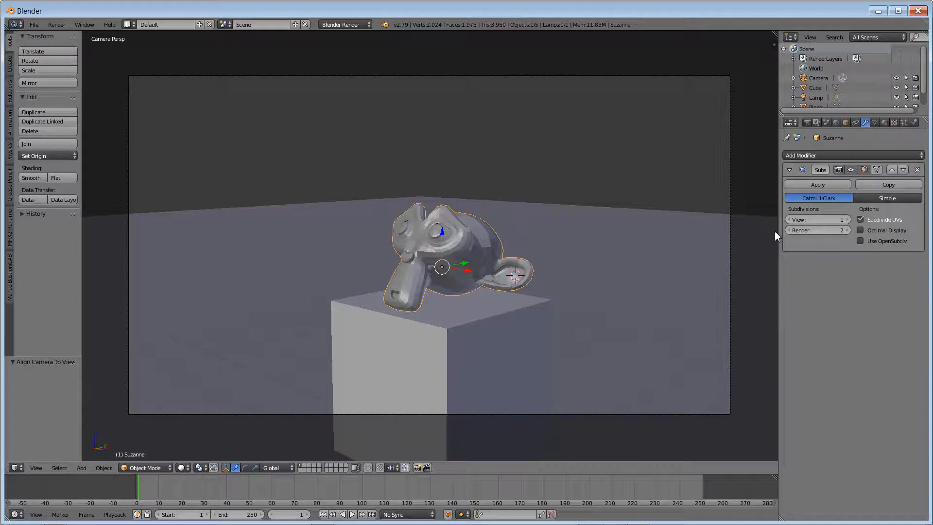
mouse_move(759, 222)
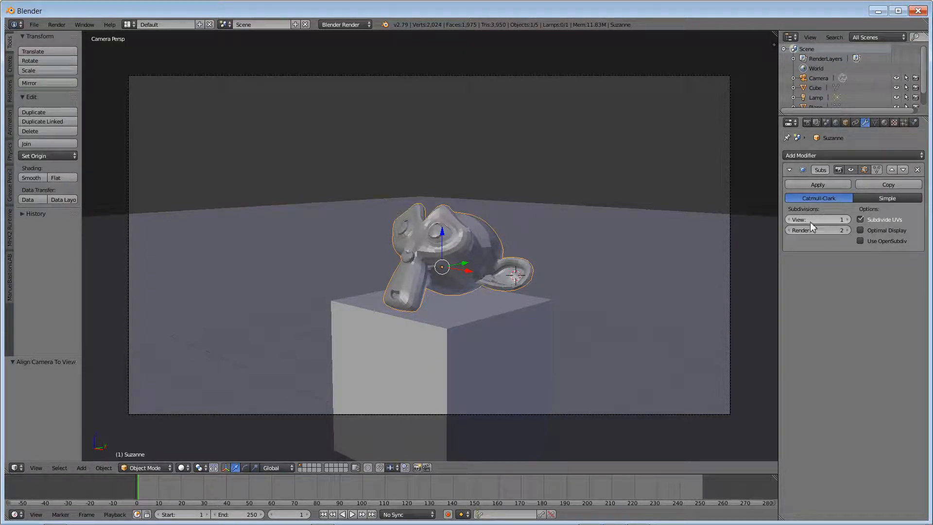
- Switch the scene's render engine to Cycles Render
click(861, 218)
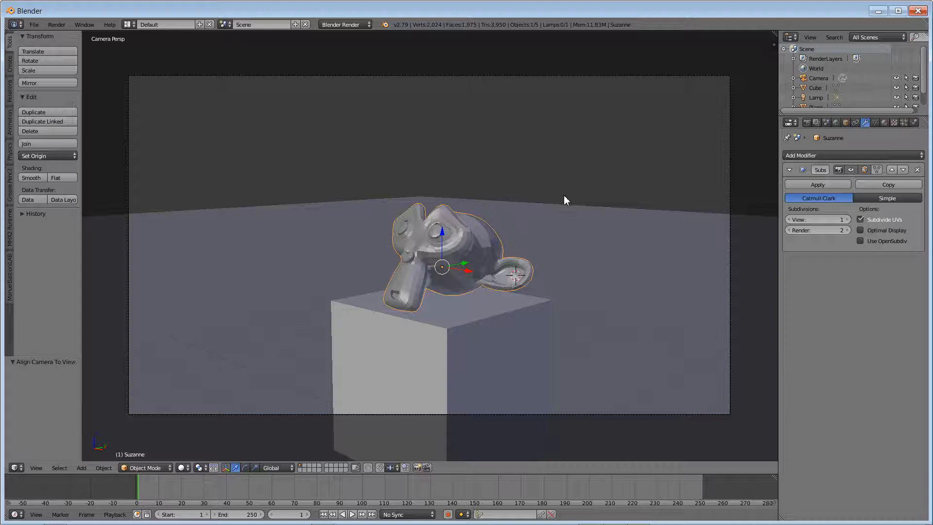
click(344, 25)
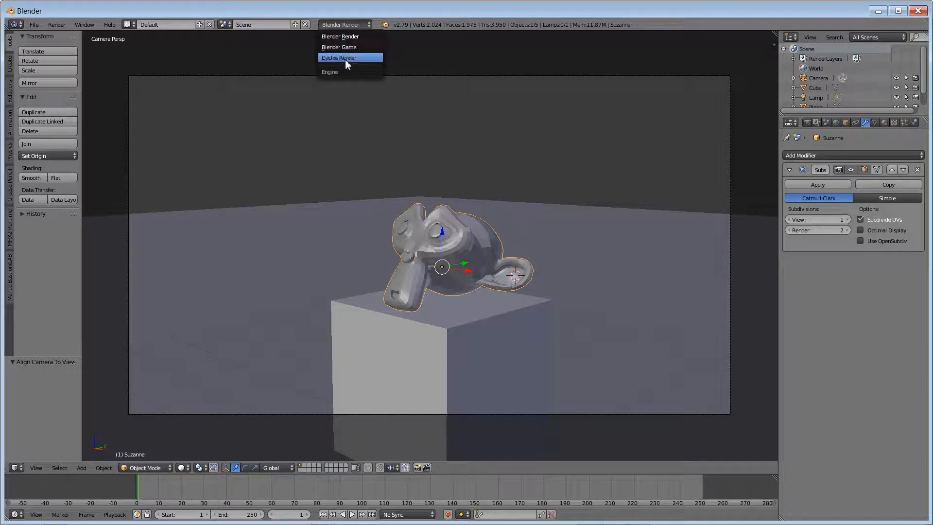
click(339, 58)
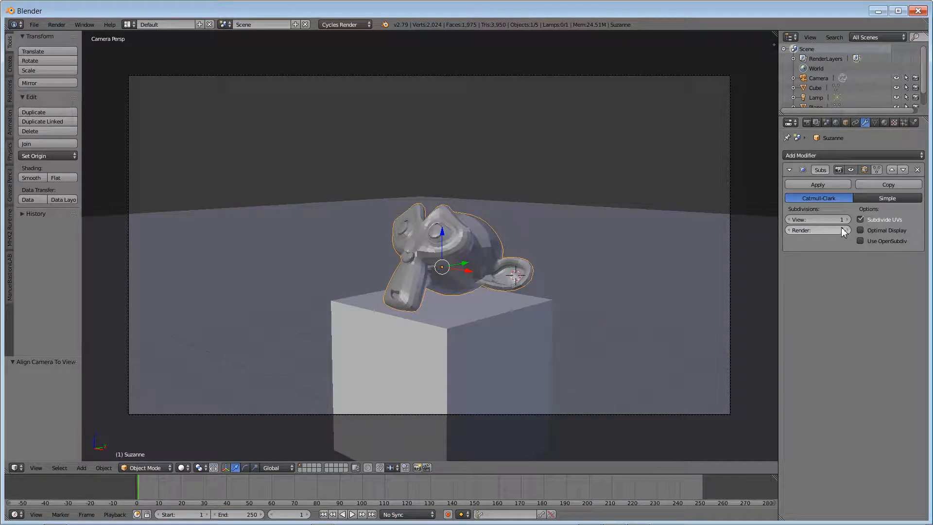
- Try higher viewport subdivisions, return to 1, and shade the monkey smooth
click(845, 231)
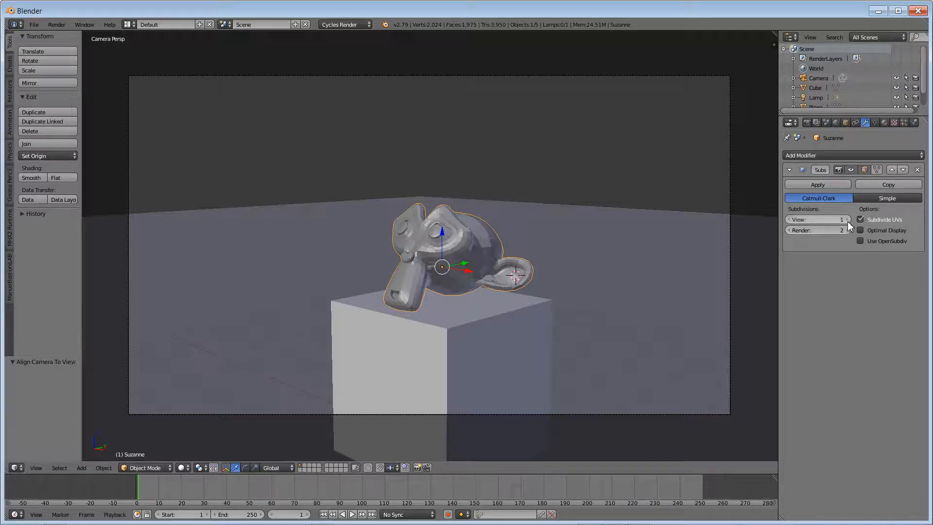
click(848, 218)
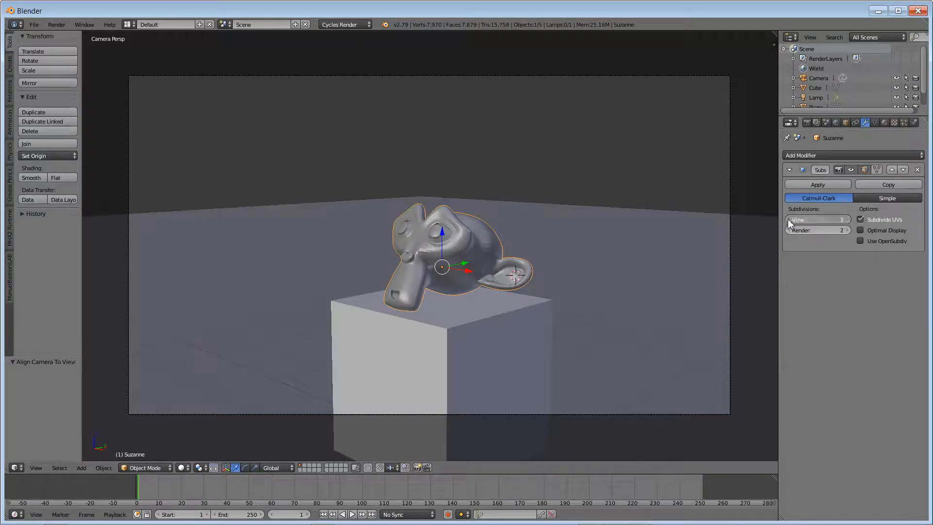
click(796, 218)
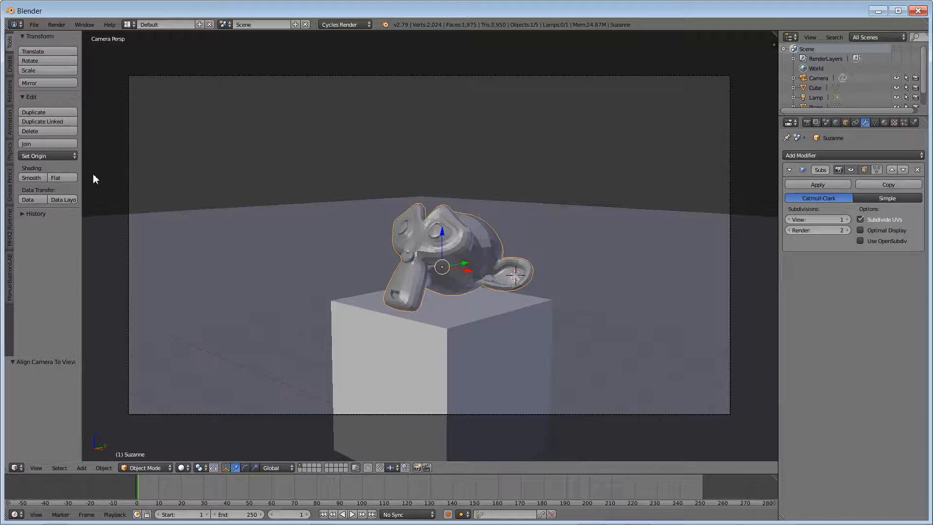
click(32, 177)
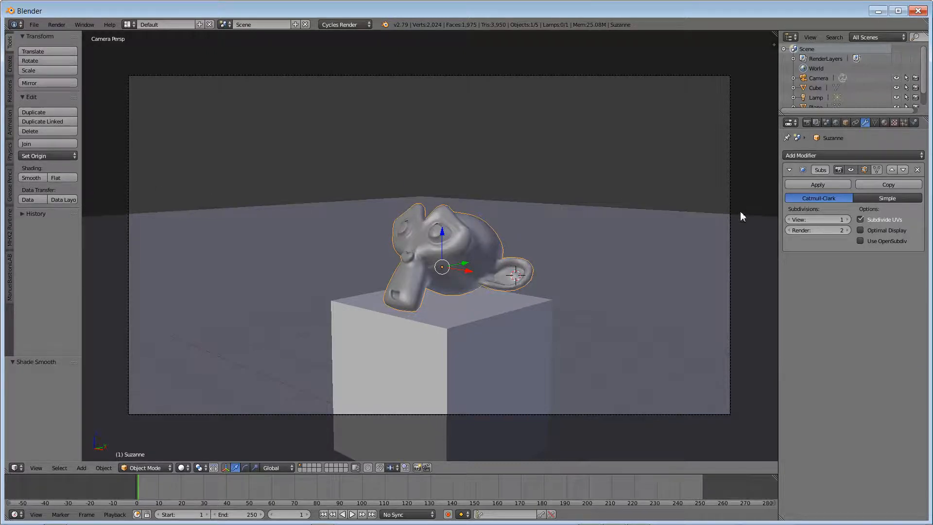
- Raise viewport subdivisions to 2, show the Material settings and orbit out of the camera view
click(845, 219)
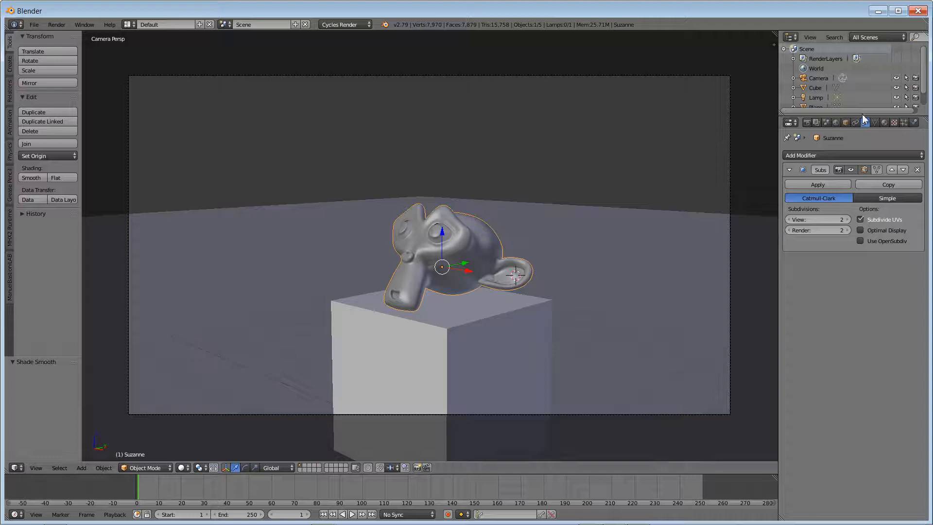
click(883, 122)
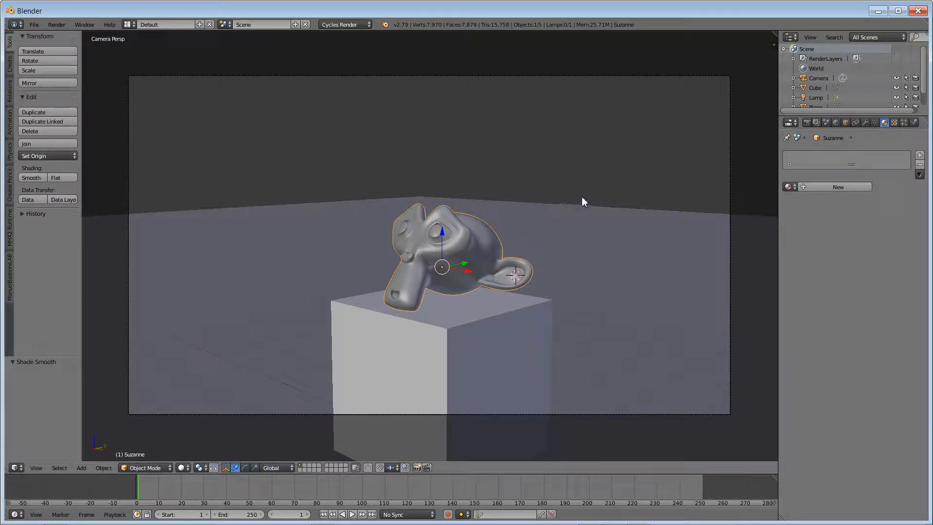
mouse_move(606, 189)
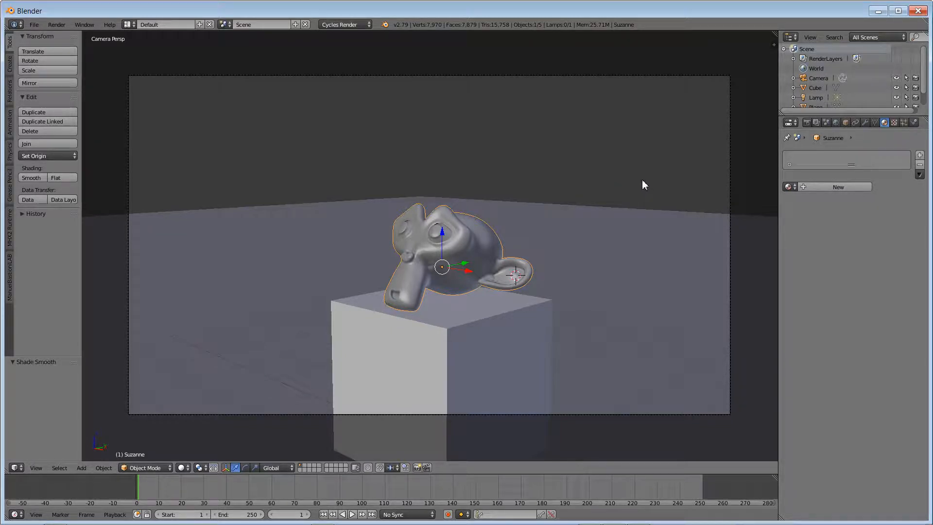
mouse_move(597, 184)
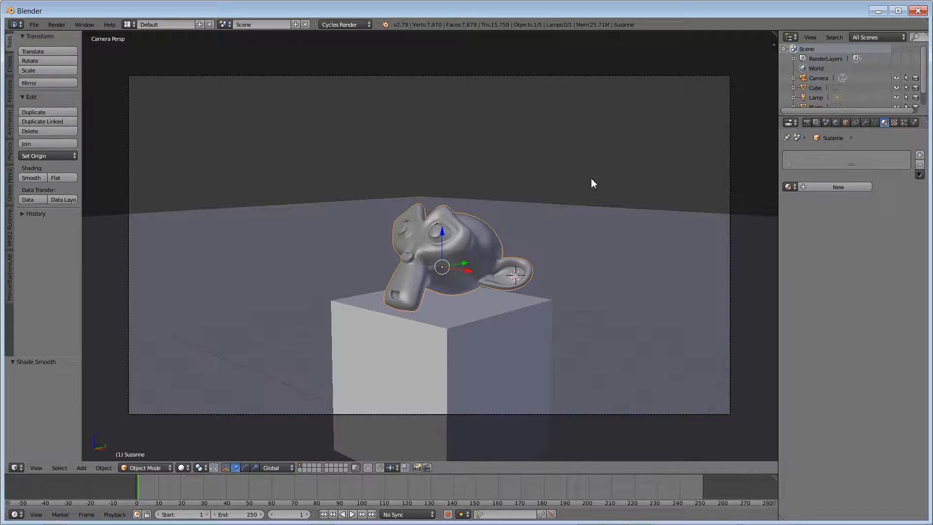
mouse_move(589, 183)
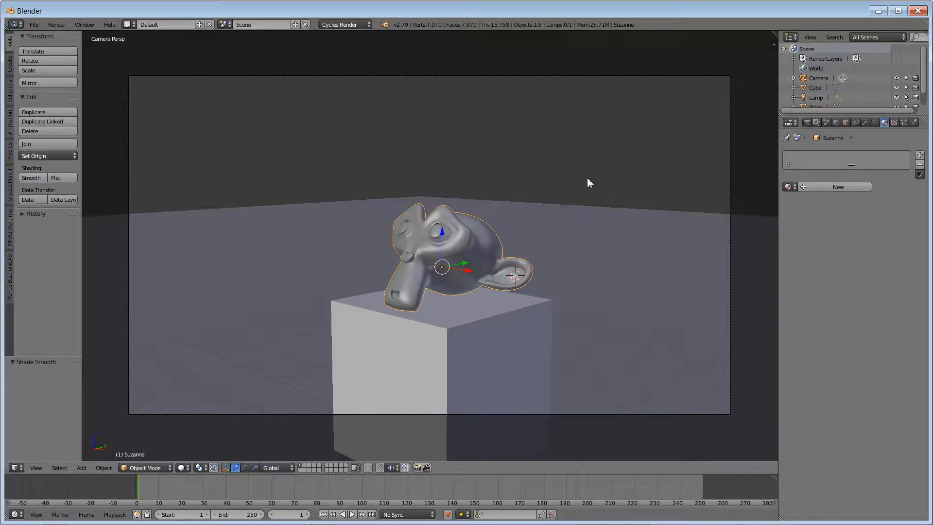
mouse_move(586, 171)
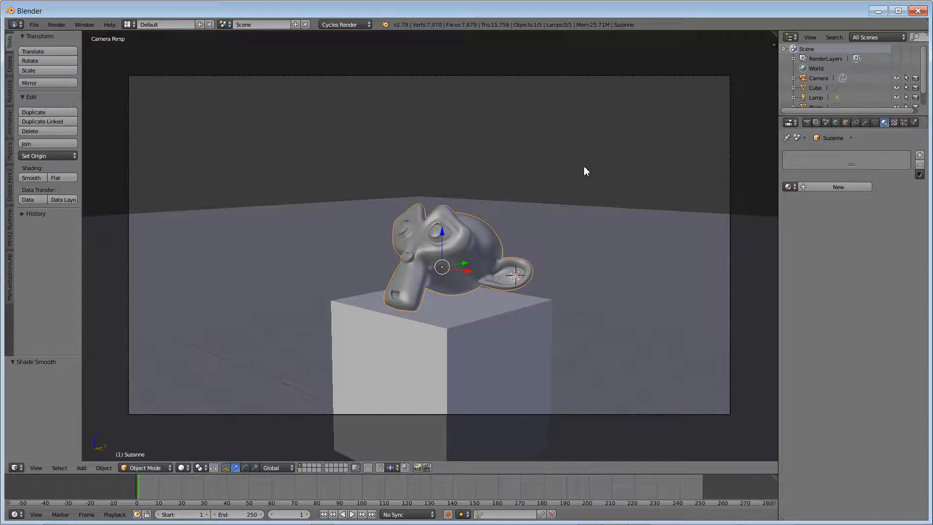
mouse_move(548, 303)
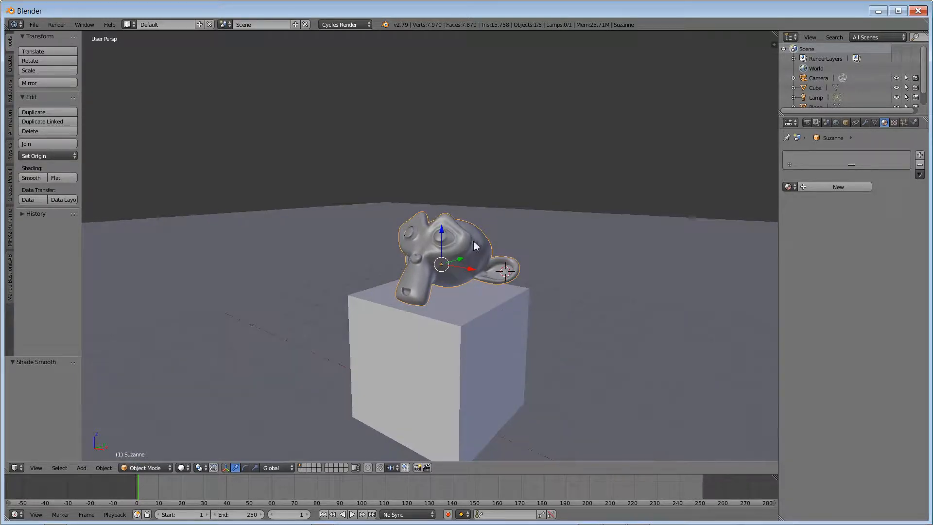
drag(477, 244, 474, 258)
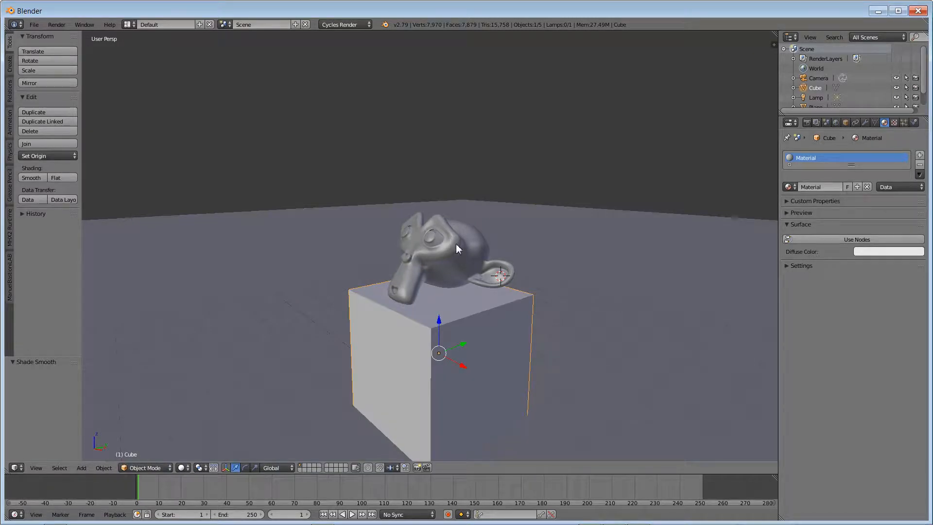
- Select the monkey and set its new material's Diffuse BSDF colour to a warm orange
click(440, 250)
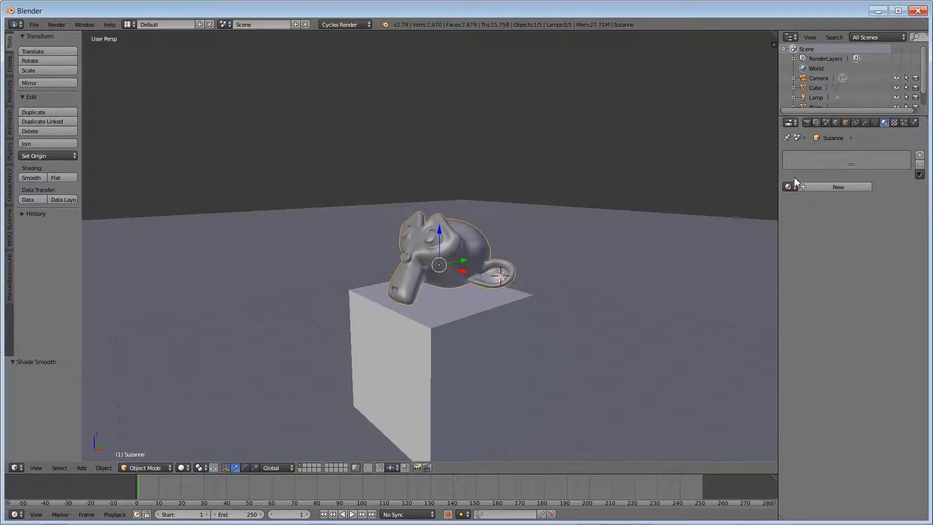
mouse_move(529, 280)
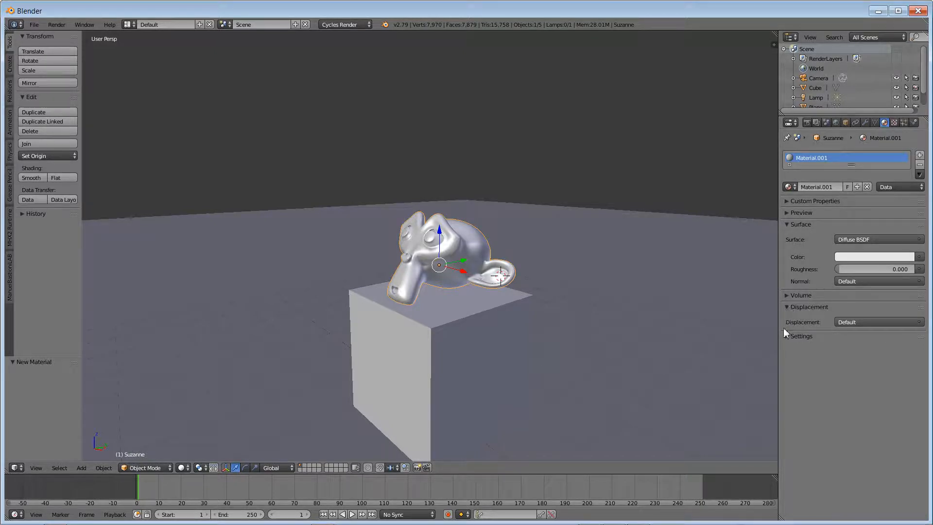
click(800, 335)
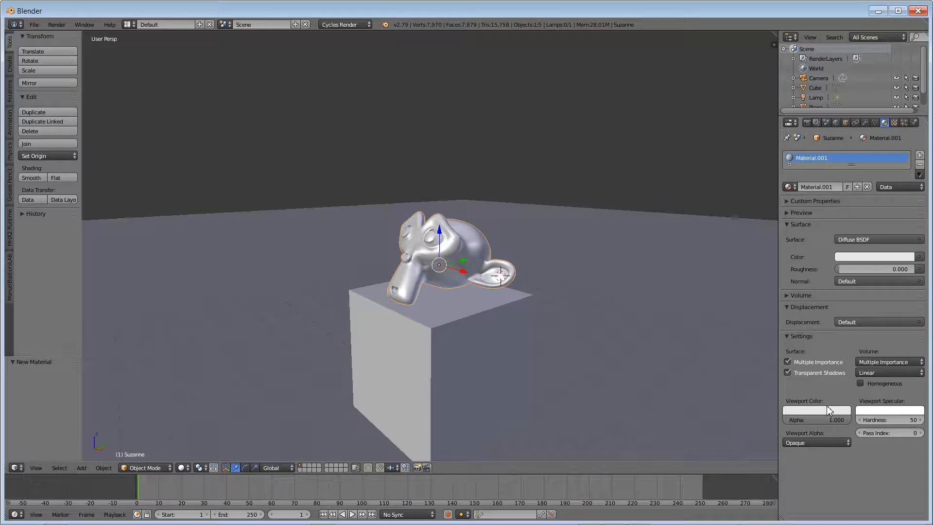
mouse_move(498, 300)
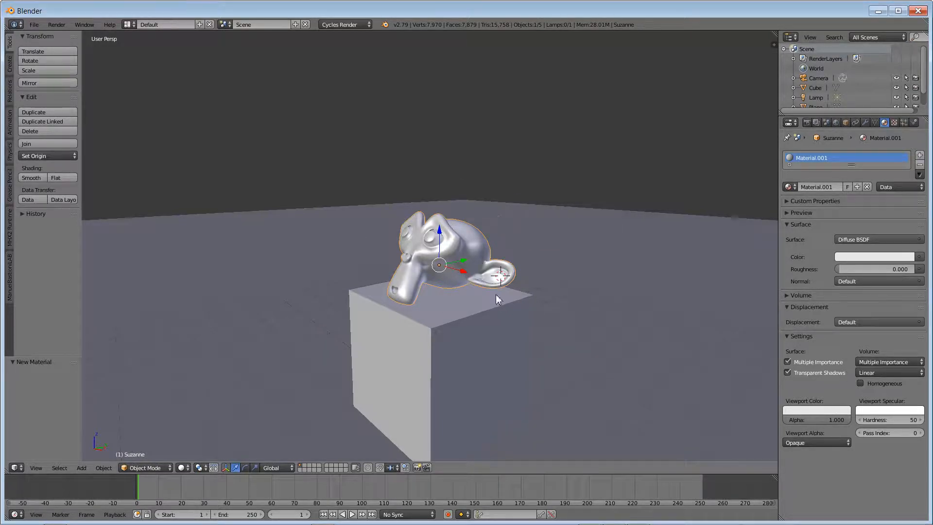
mouse_move(829, 393)
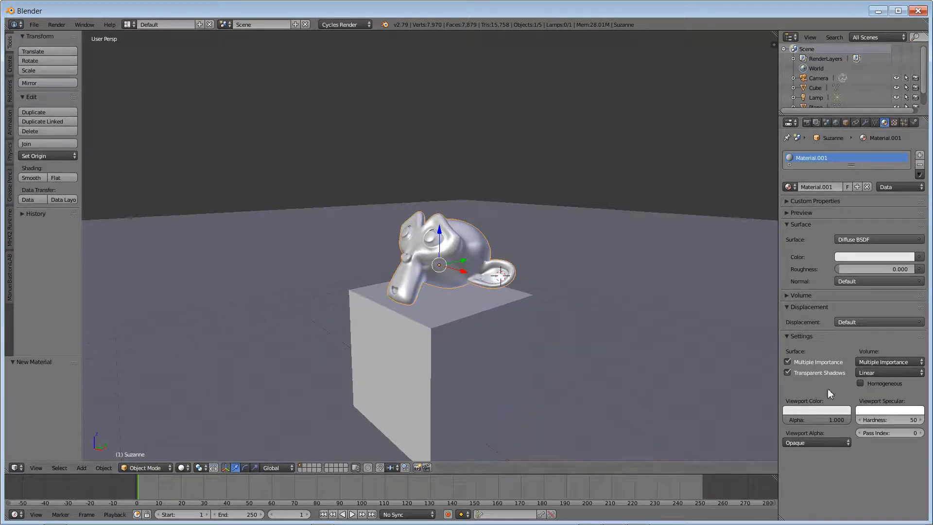
click(875, 257)
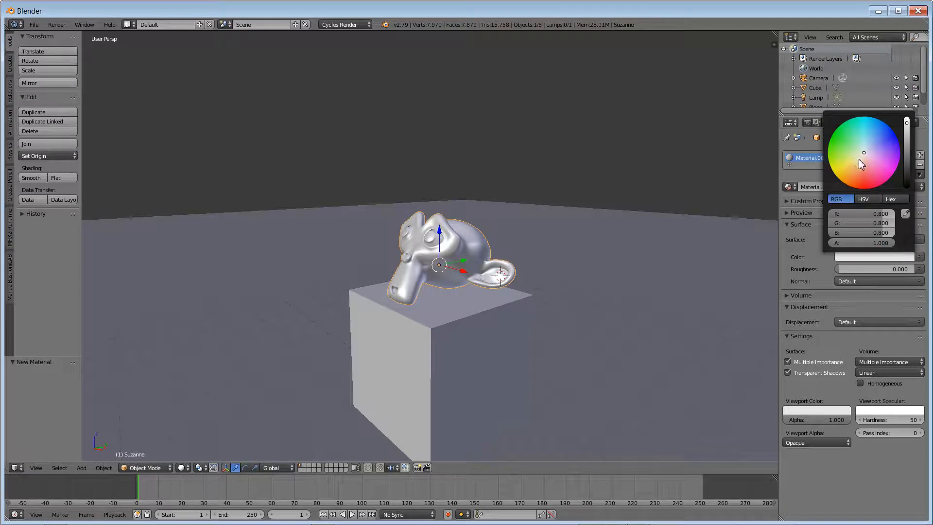
click(852, 182)
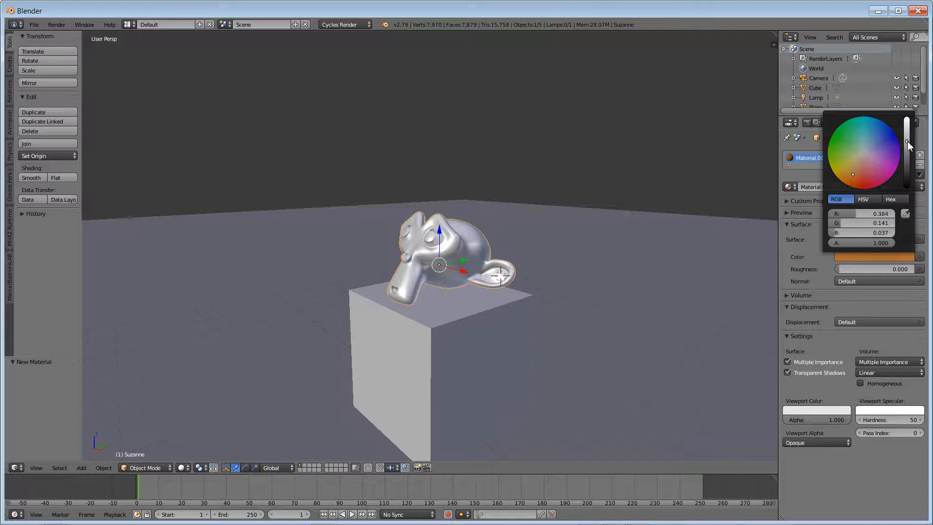
click(858, 170)
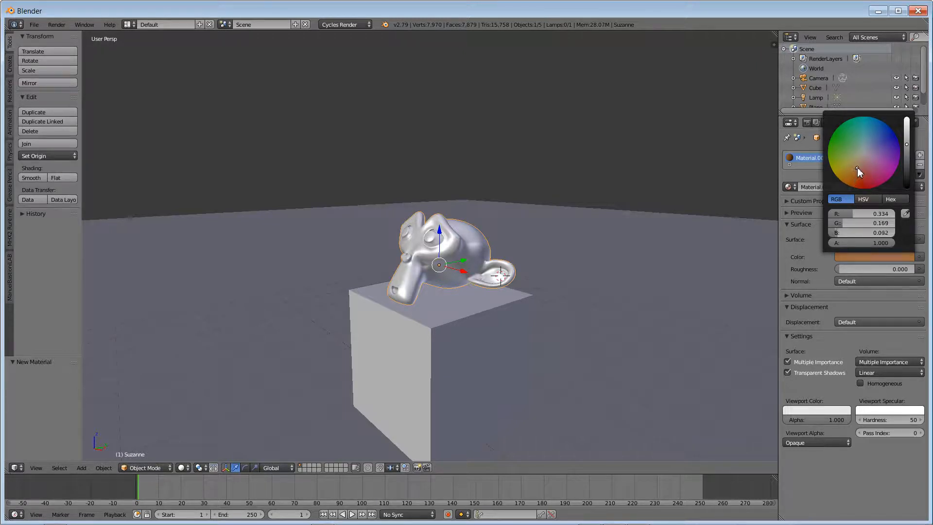
drag(858, 171, 855, 165)
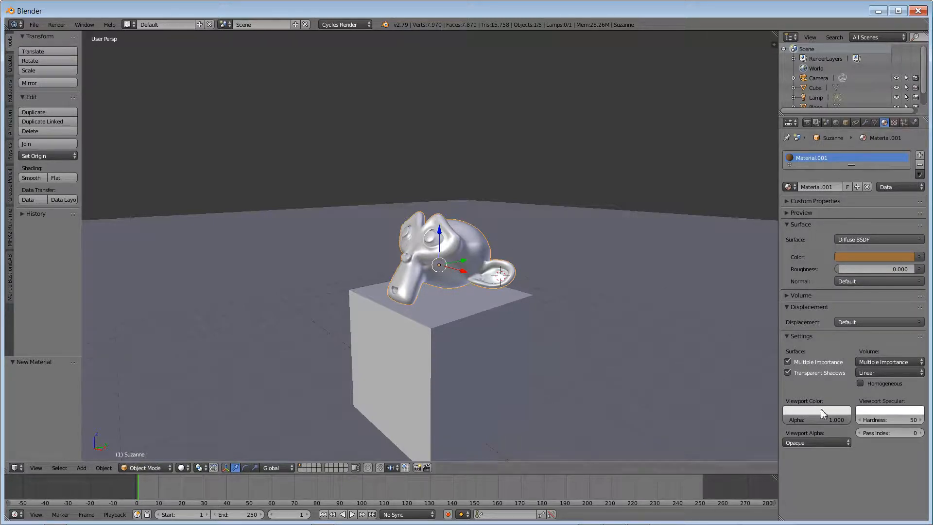
mouse_move(829, 418)
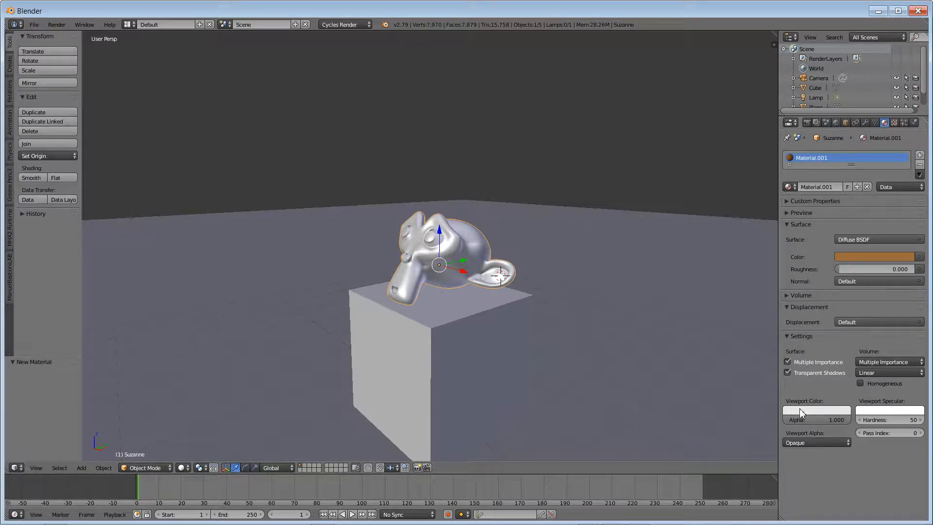
click(816, 413)
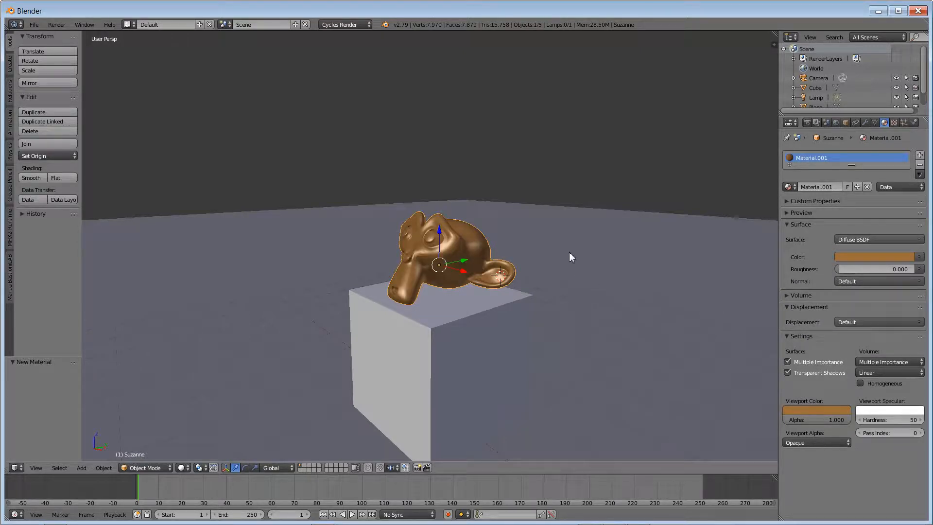
mouse_move(593, 196)
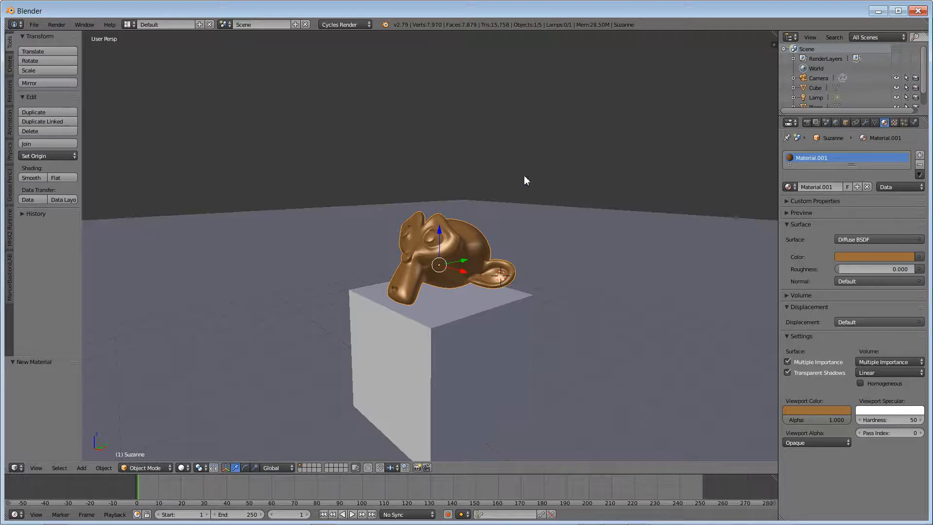
mouse_move(525, 246)
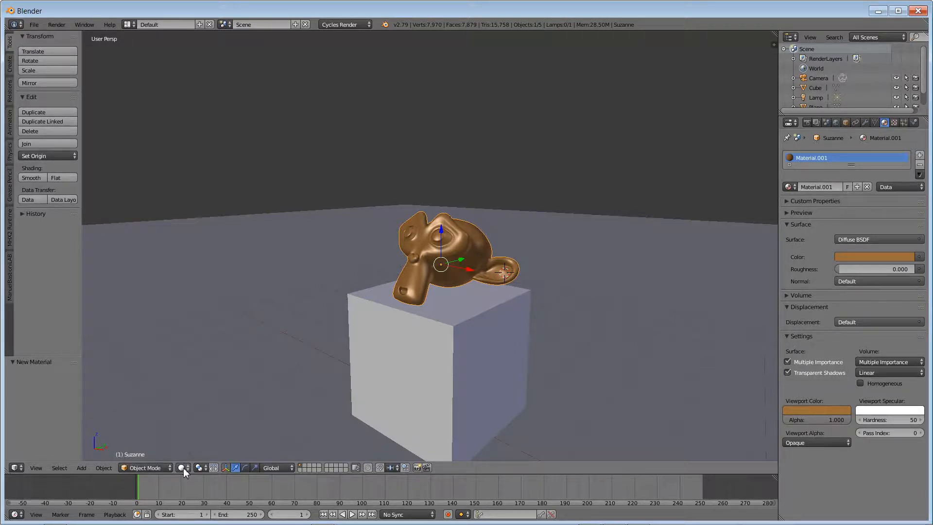
click(182, 468)
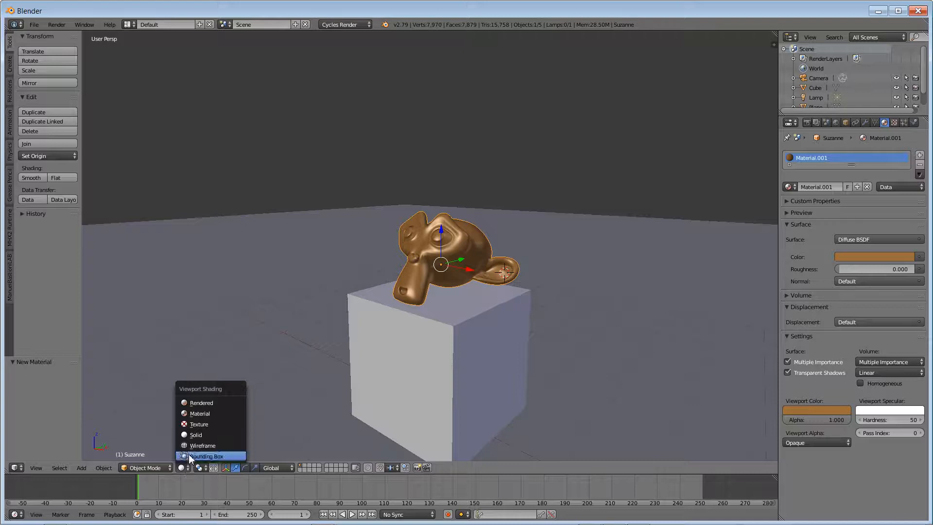
mouse_move(214, 407)
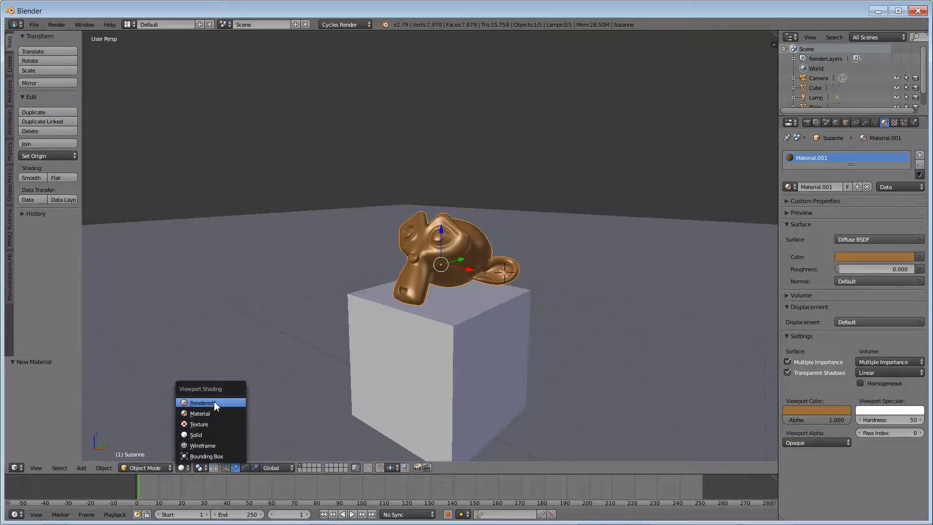
click(202, 403)
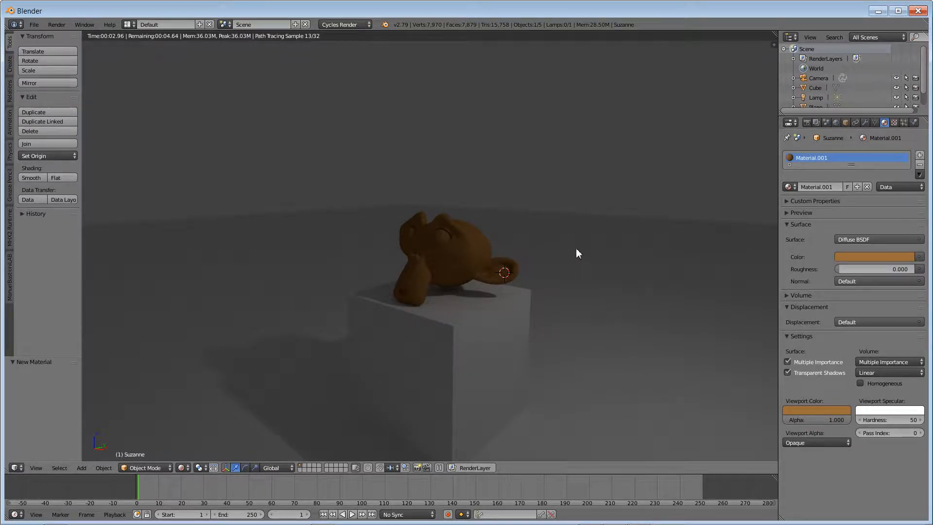
mouse_move(573, 251)
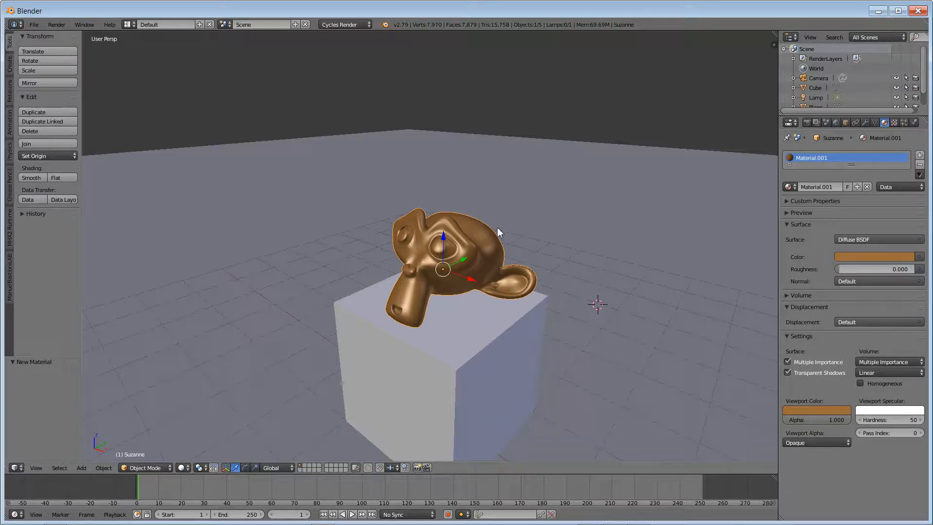
mouse_move(616, 243)
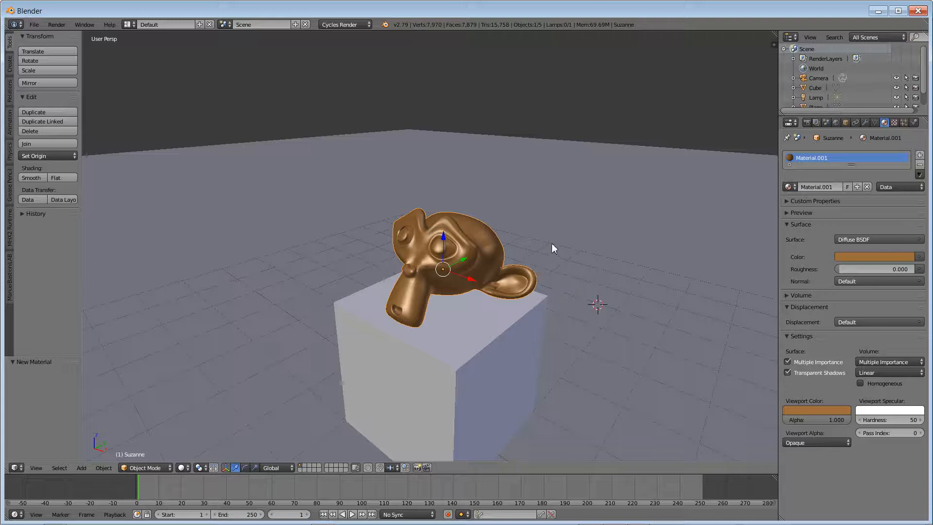
mouse_move(497, 332)
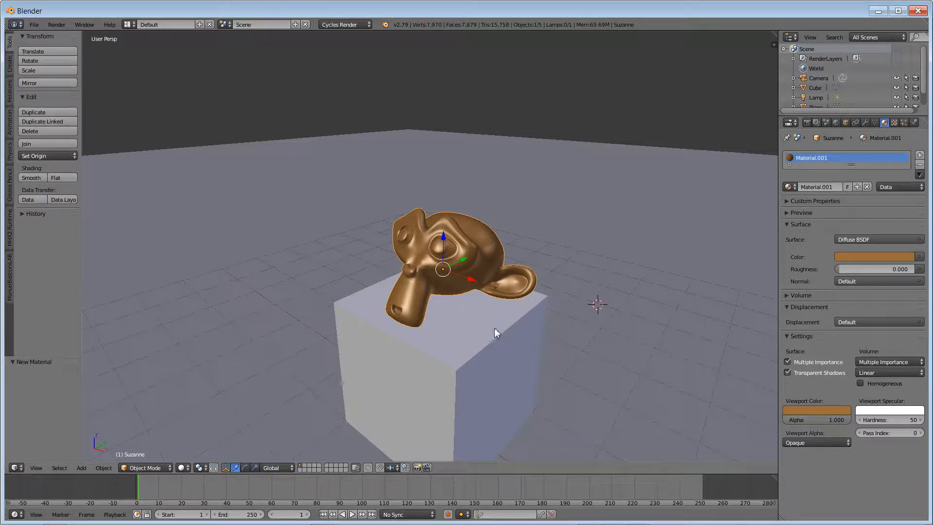
mouse_move(472, 266)
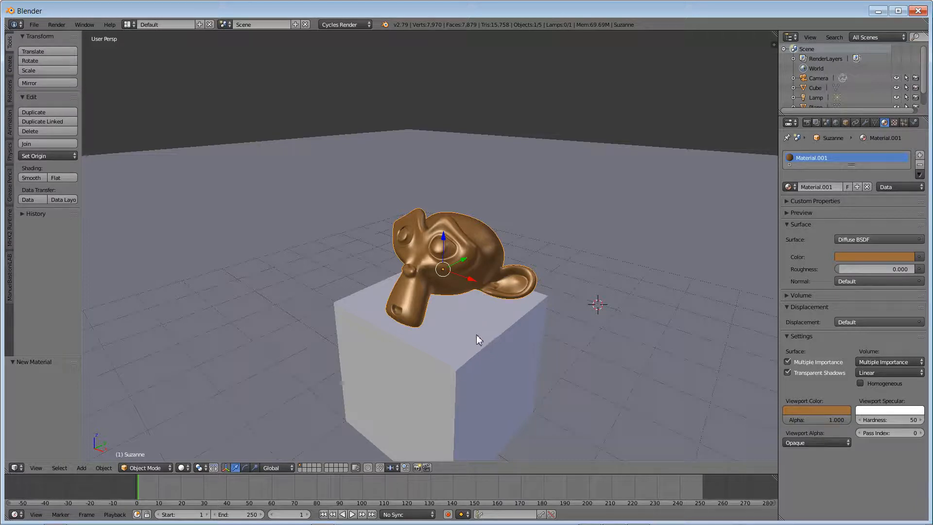
mouse_move(467, 346)
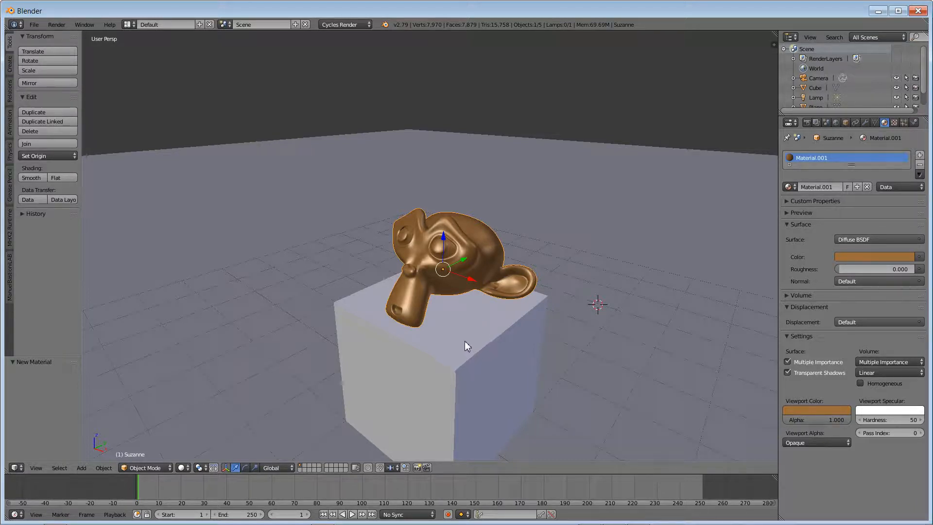
mouse_move(497, 232)
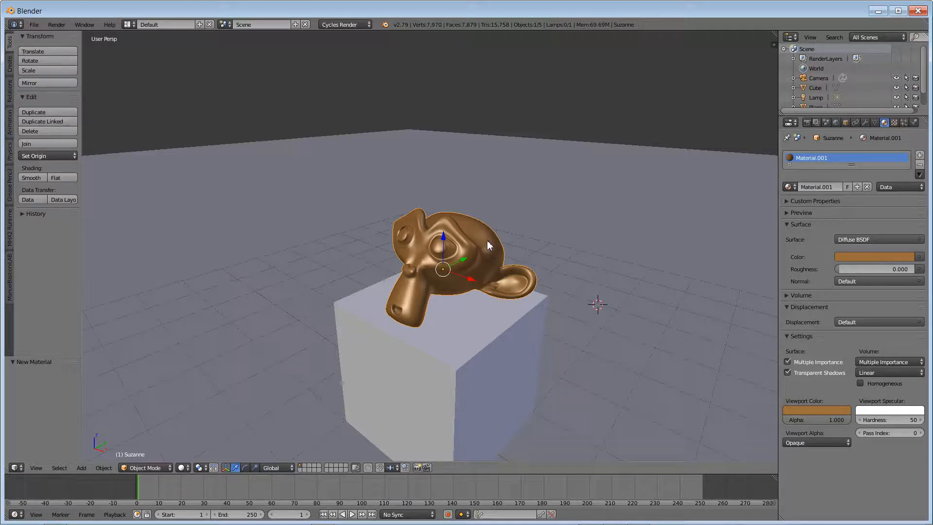
mouse_move(482, 237)
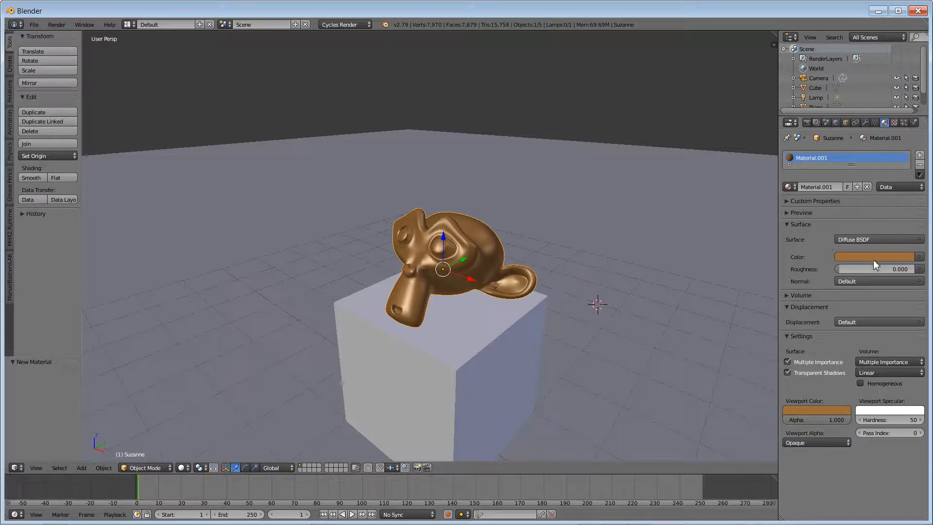
- Pick red as the monkey material's Diffuse BSDF colour
click(875, 257)
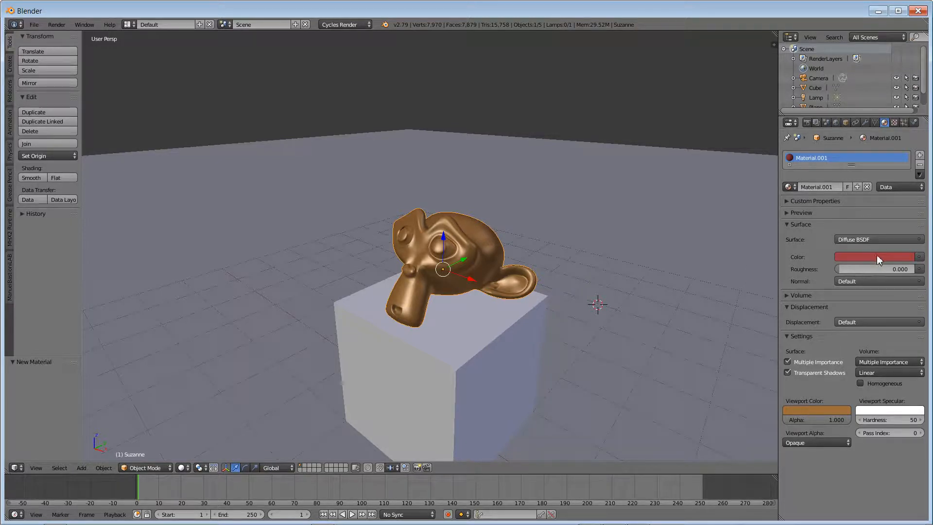
mouse_move(465, 349)
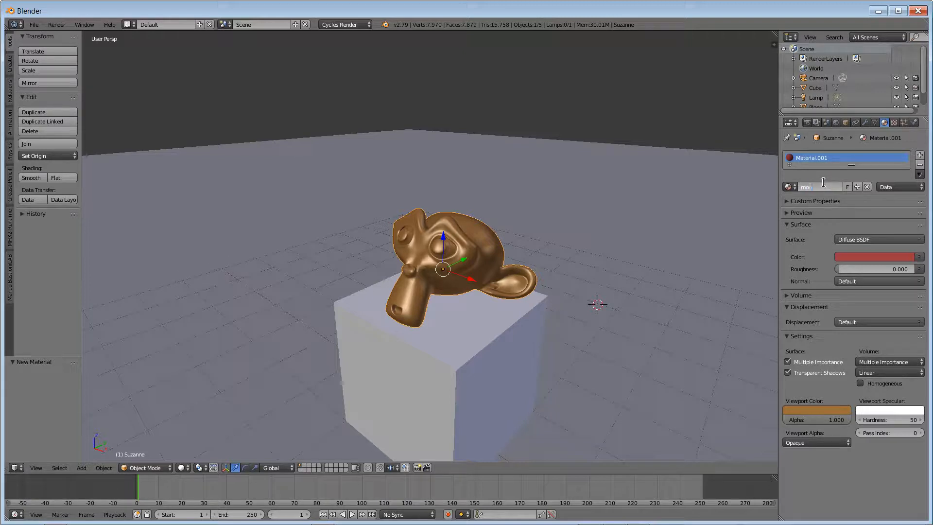
- Name the monkey's material 'monkey' and the cube's new node-based material 'glass'
text(monkey)
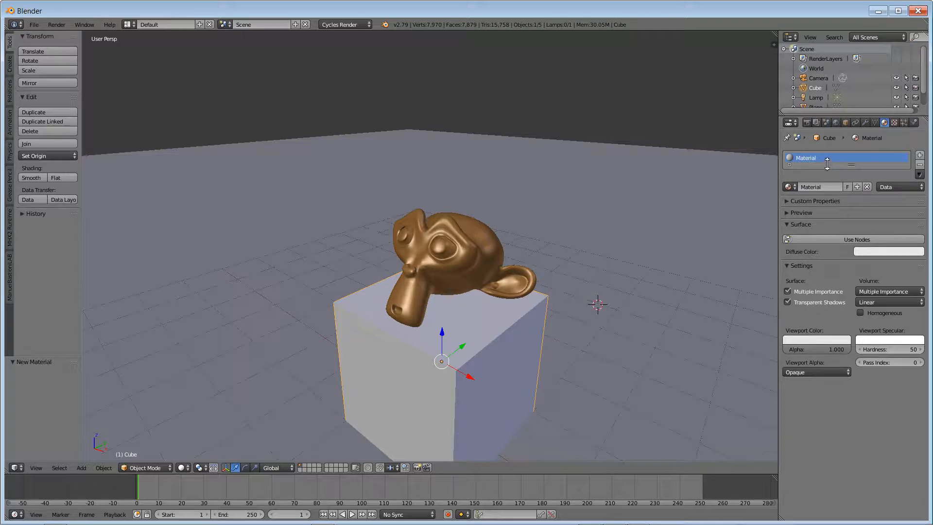
mouse_move(827, 161)
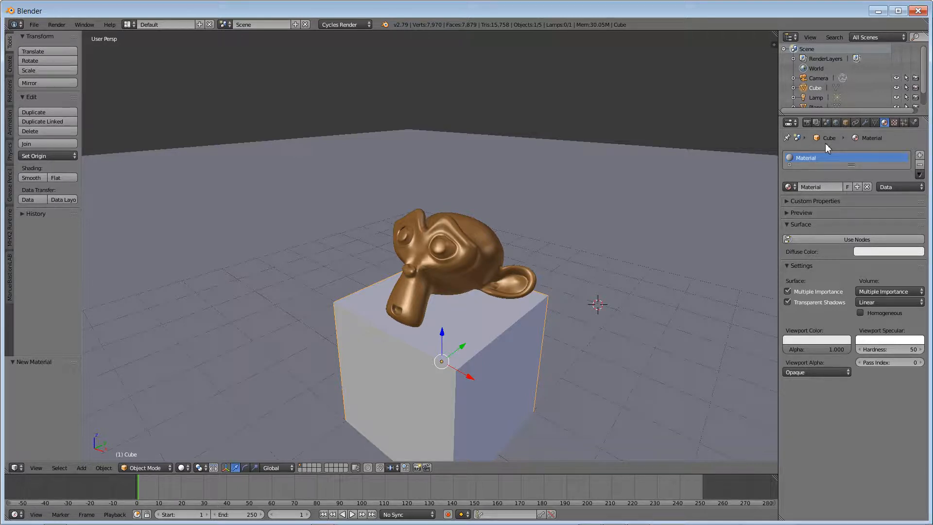
mouse_move(631, 124)
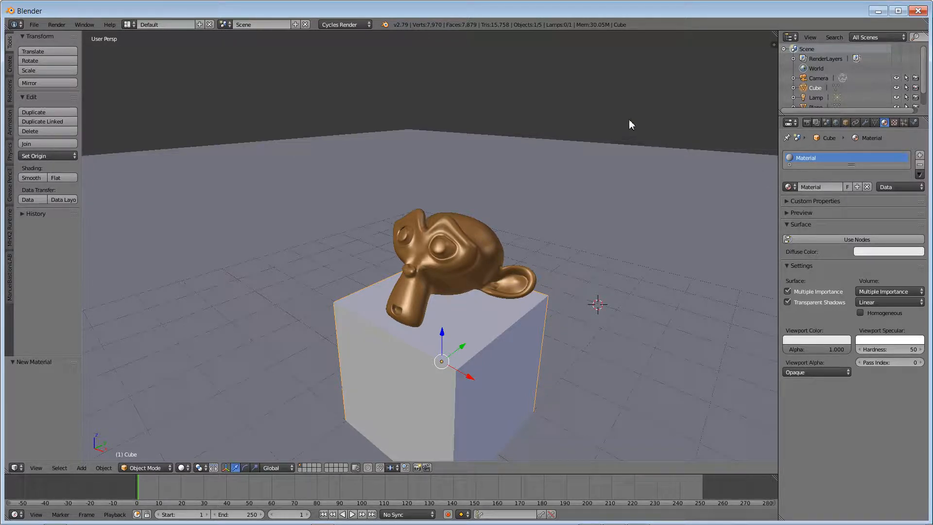
mouse_move(639, 111)
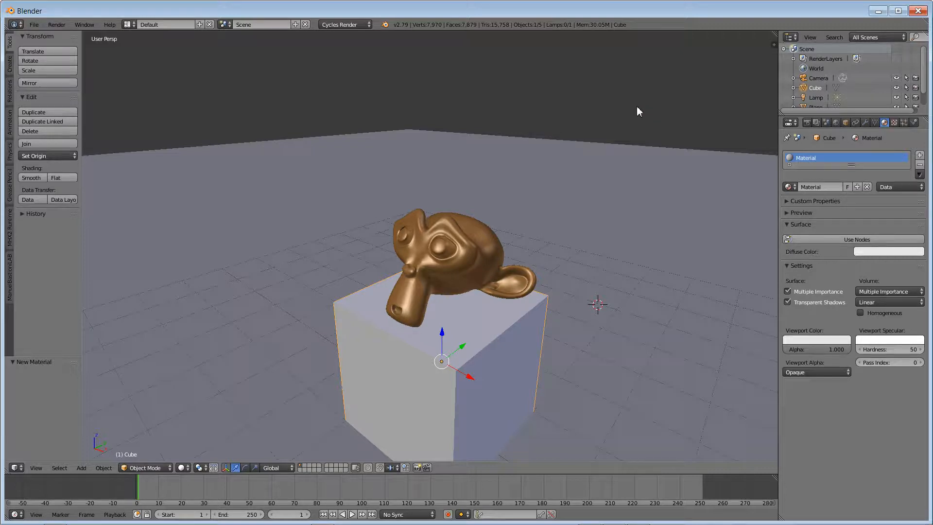
mouse_move(755, 174)
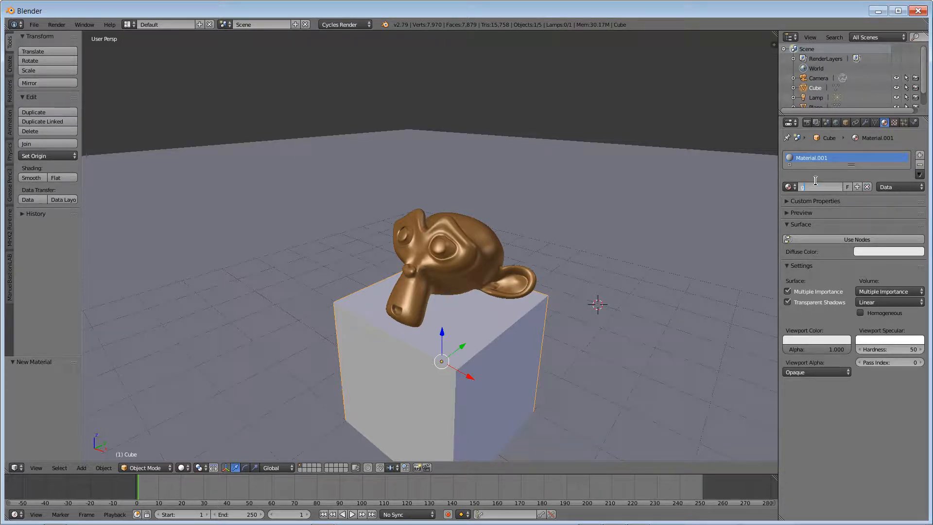
text(glass)
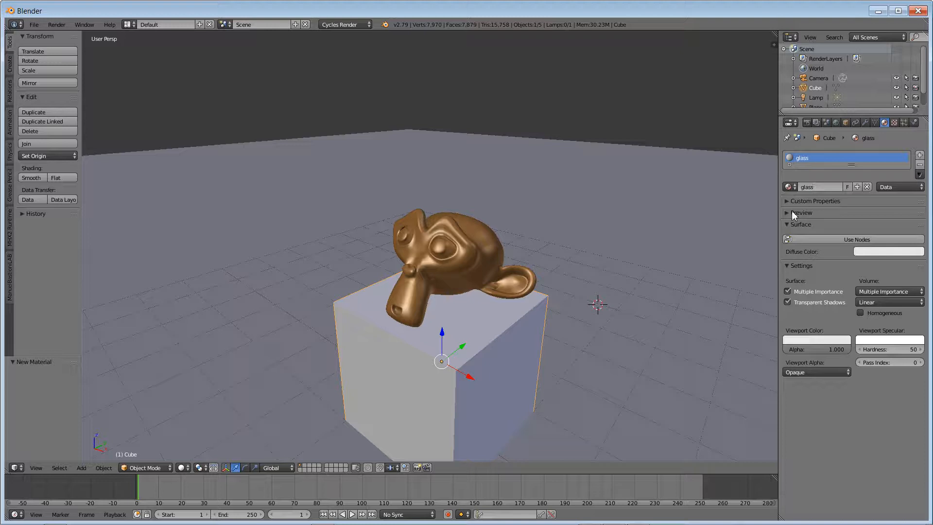
click(858, 239)
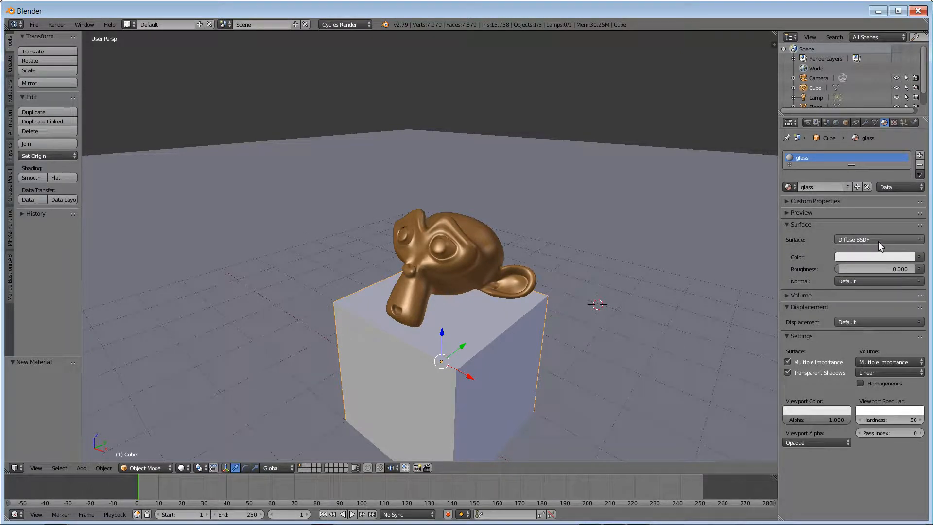
- Make the cube's surface a Glossy BSDF and rename the material 'mirror'
click(878, 239)
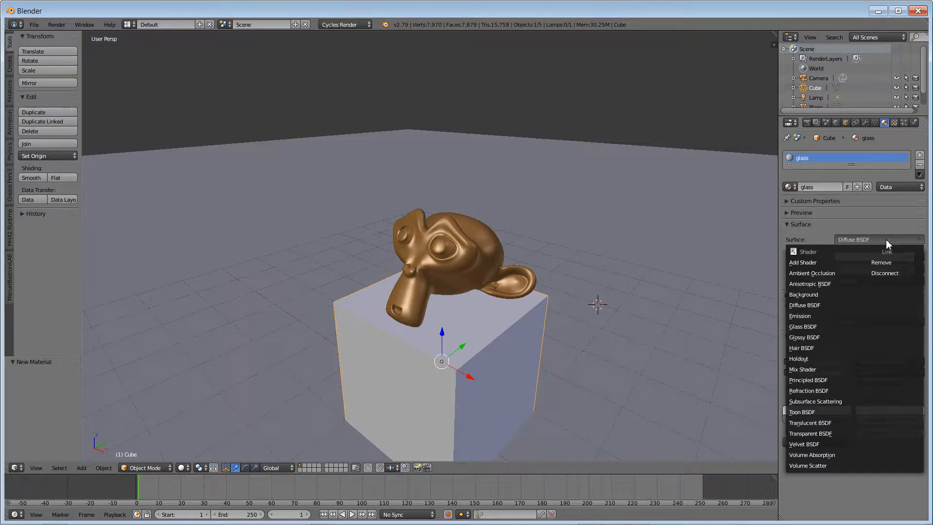
mouse_move(827, 337)
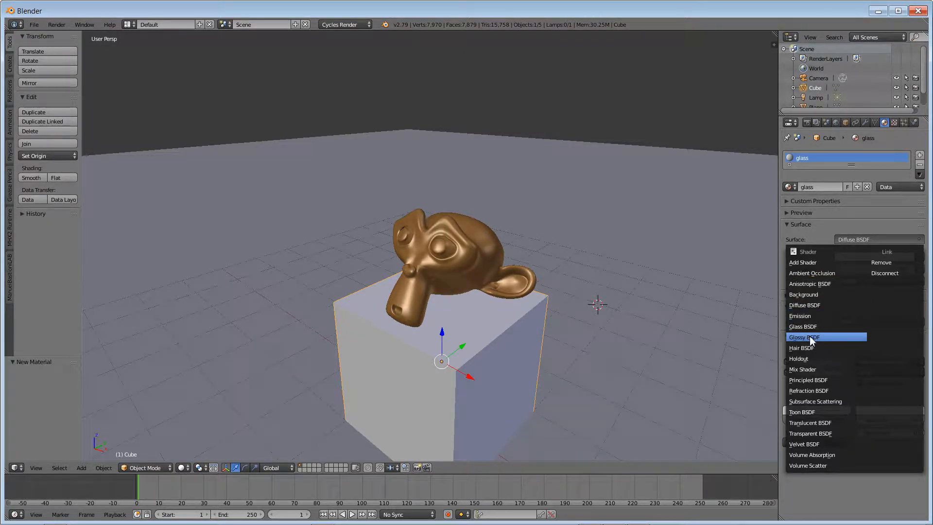
click(807, 337)
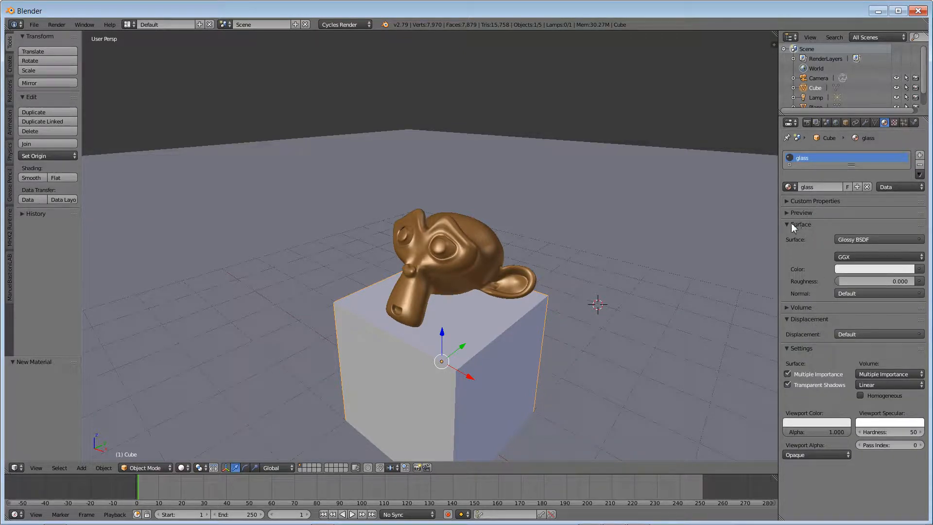
click(788, 213)
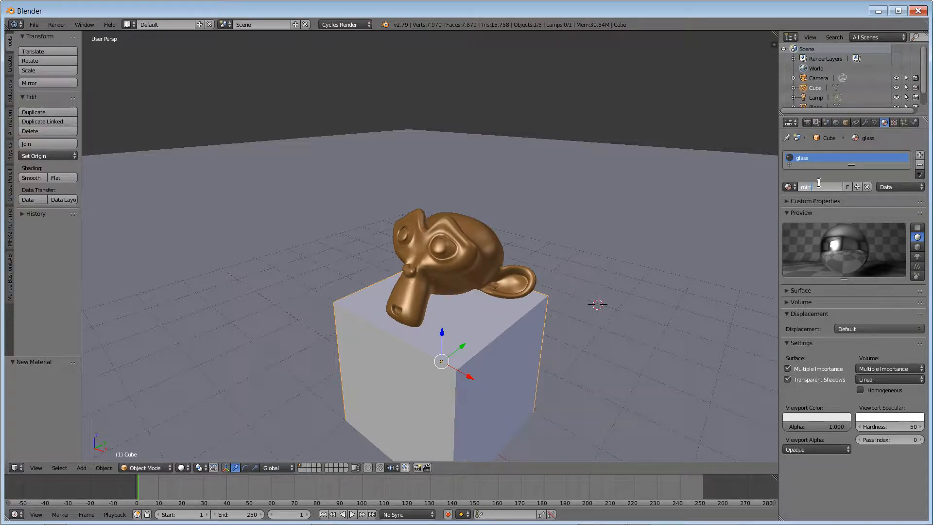
text(mirror)
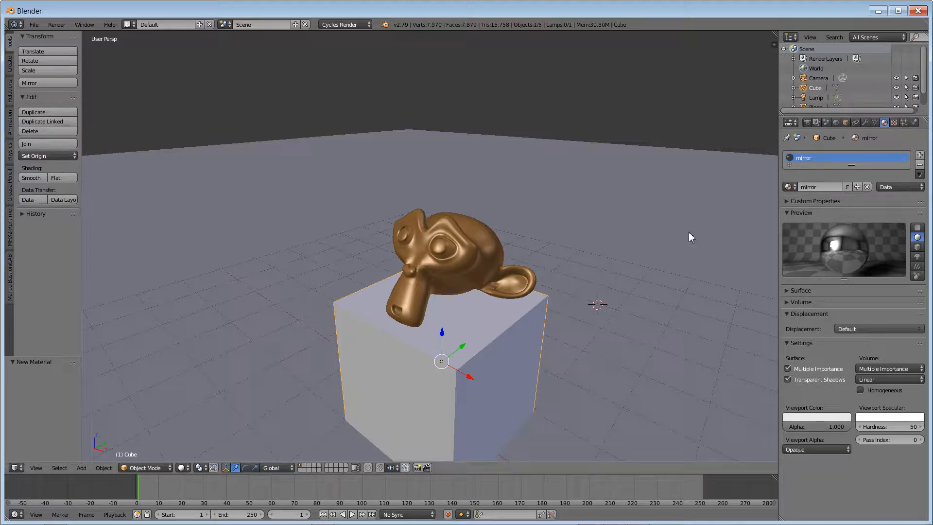
mouse_move(513, 300)
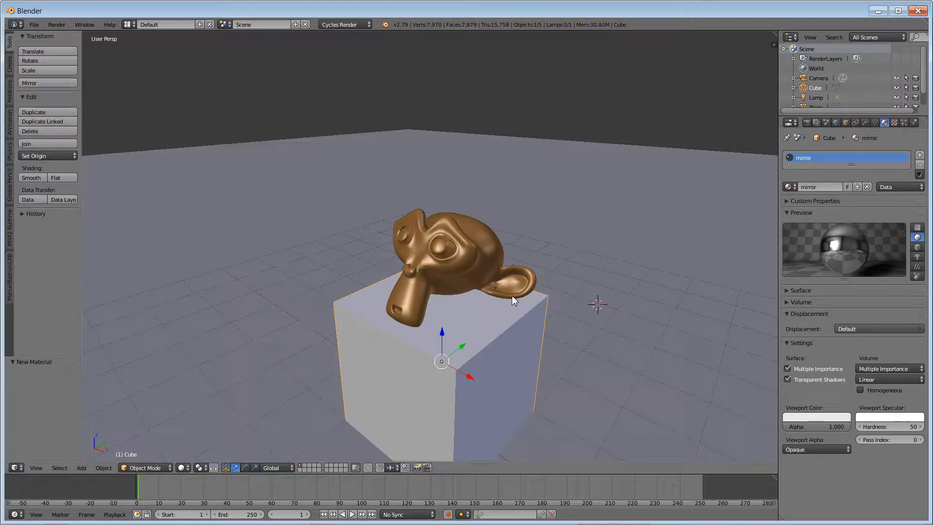
mouse_move(808, 229)
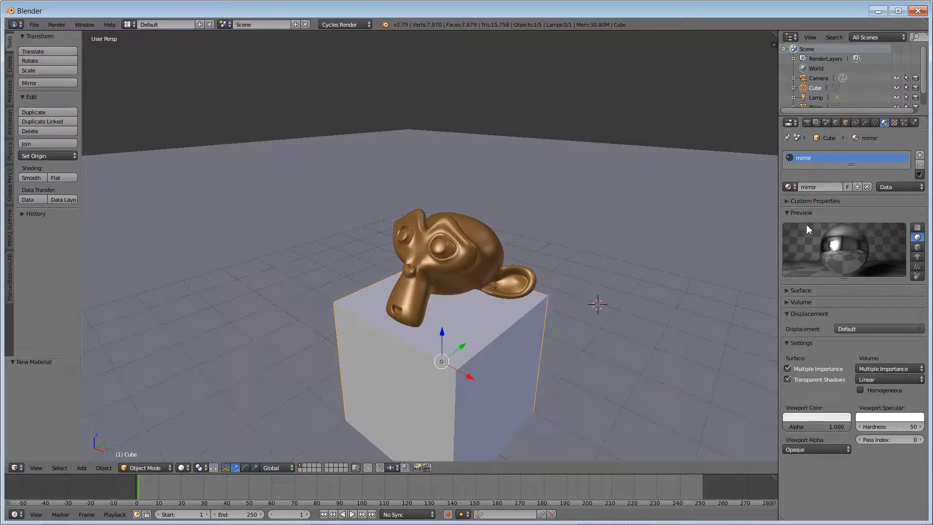
- Set the mirror material's glossy roughness to about 0.110
click(802, 213)
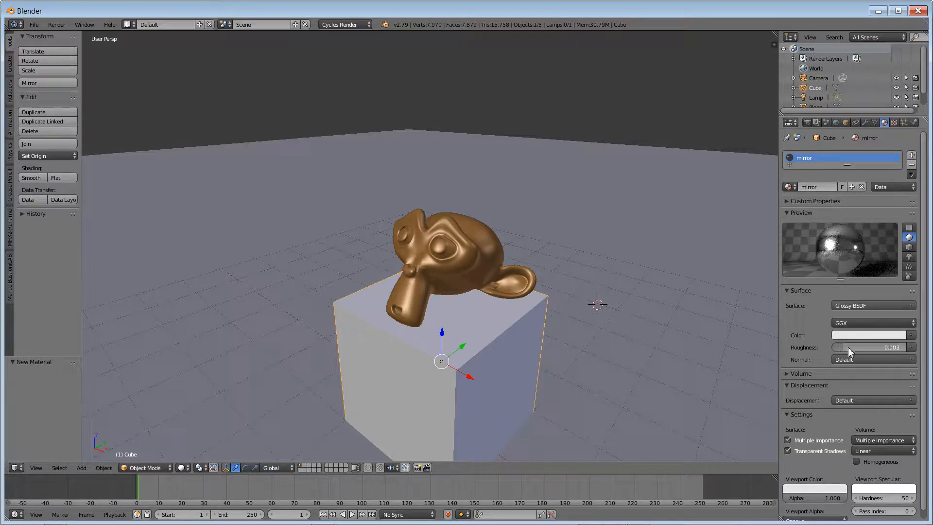
drag(839, 347, 860, 347)
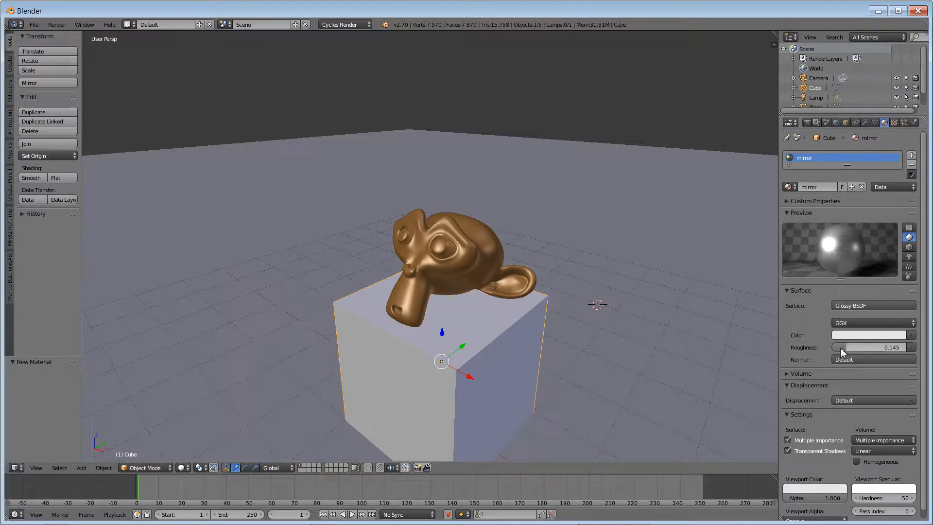
drag(869, 347, 863, 347)
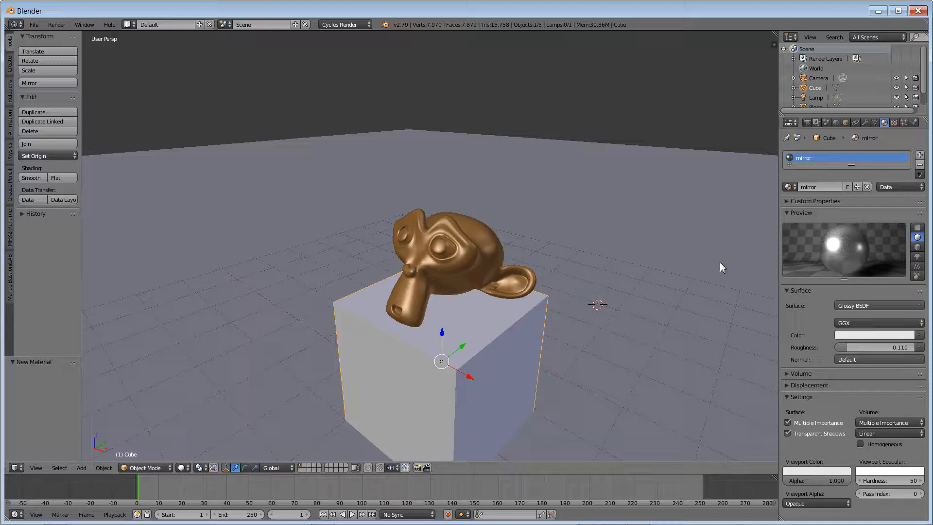
- Select the floor plane to give it its own Diffuse BSDF material
click(875, 336)
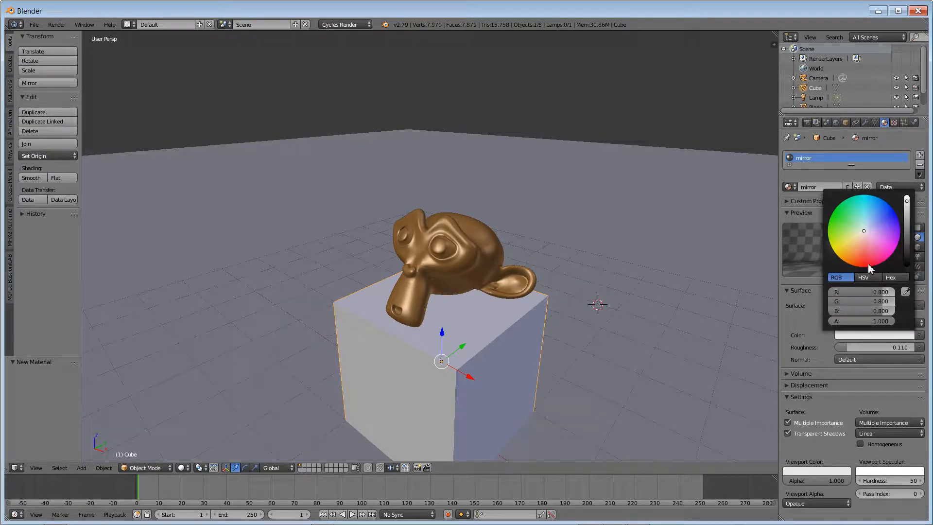
click(868, 244)
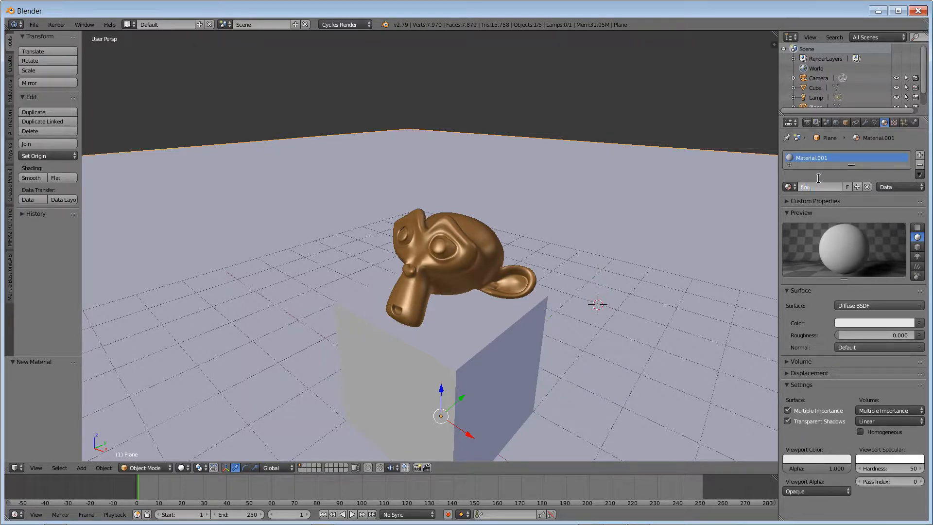
- Name the material 'floor', colour it red and keep the Diffuse BSDF shader
text(floor)
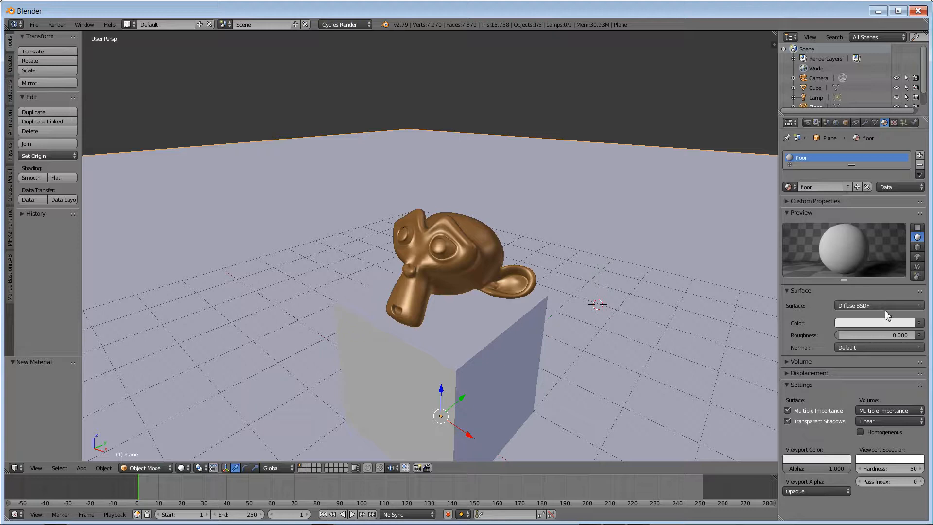
click(875, 322)
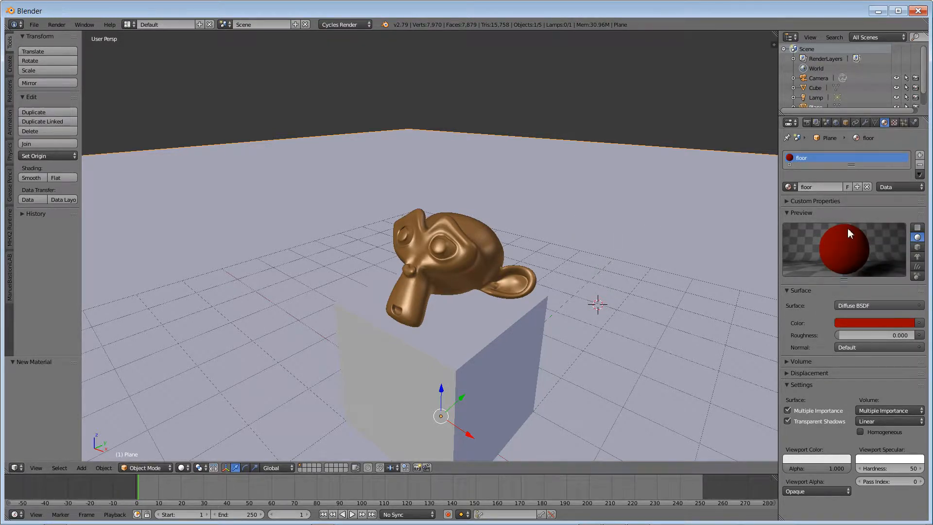
click(878, 305)
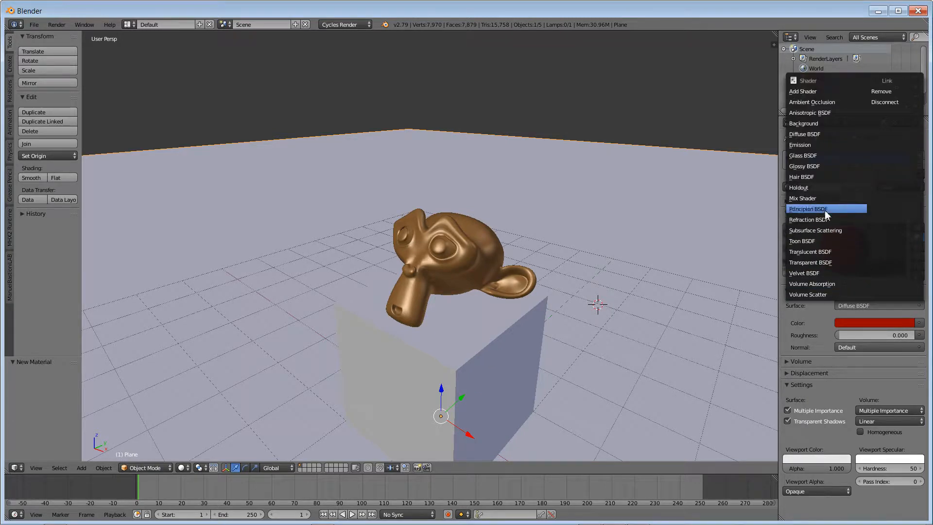
mouse_move(826, 133)
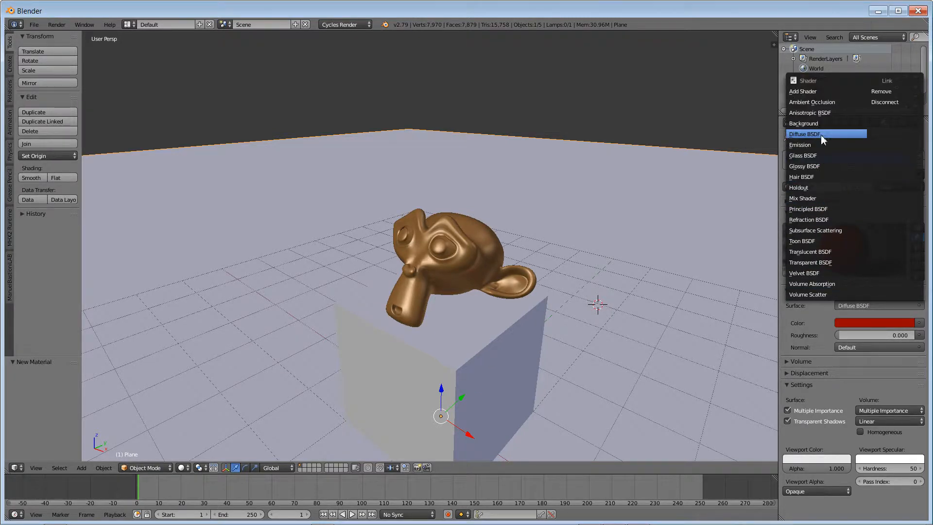
mouse_move(818, 176)
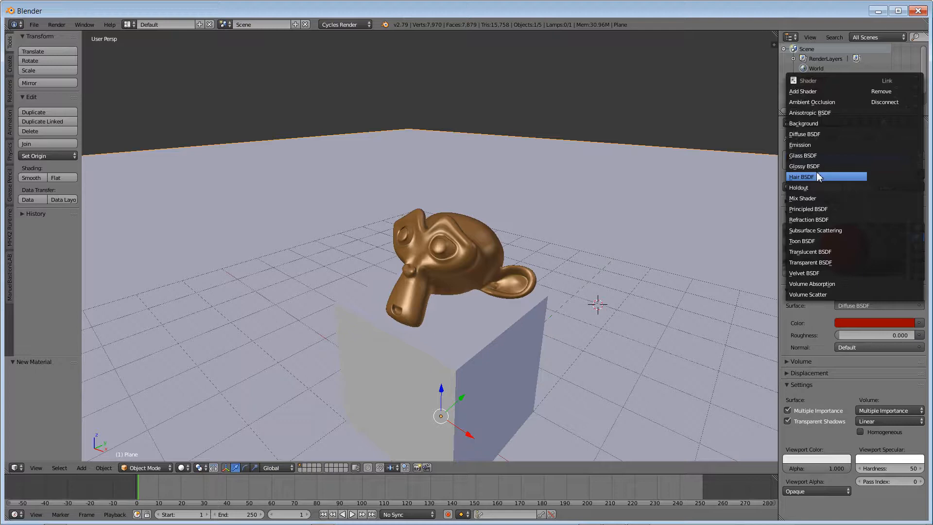
mouse_move(819, 134)
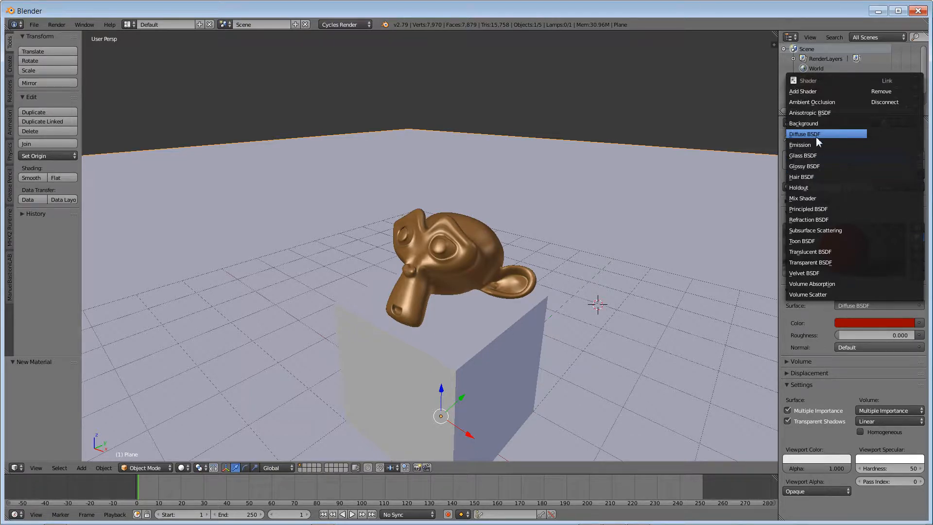
click(805, 133)
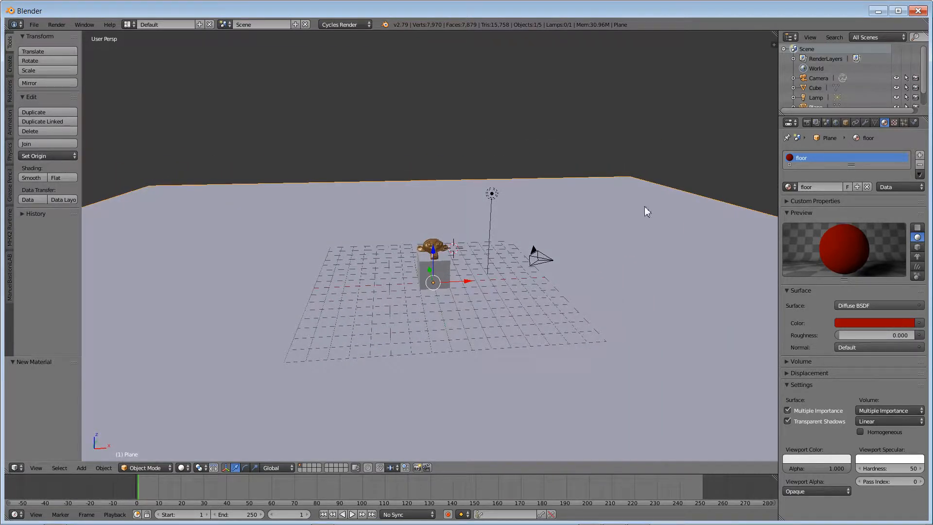
- Move the lamp along X to about -2.627, left of the monkey and cube
key(x)
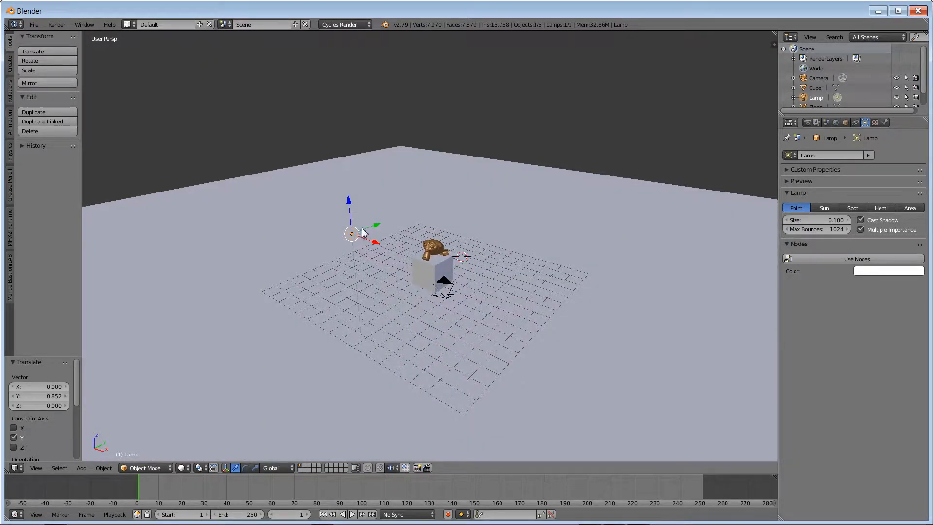
drag(351, 232, 361, 208)
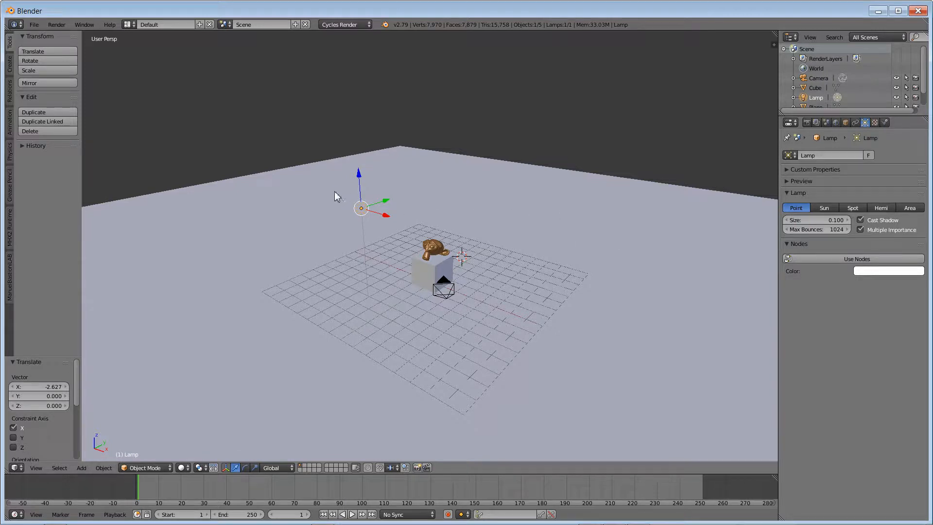
mouse_move(369, 182)
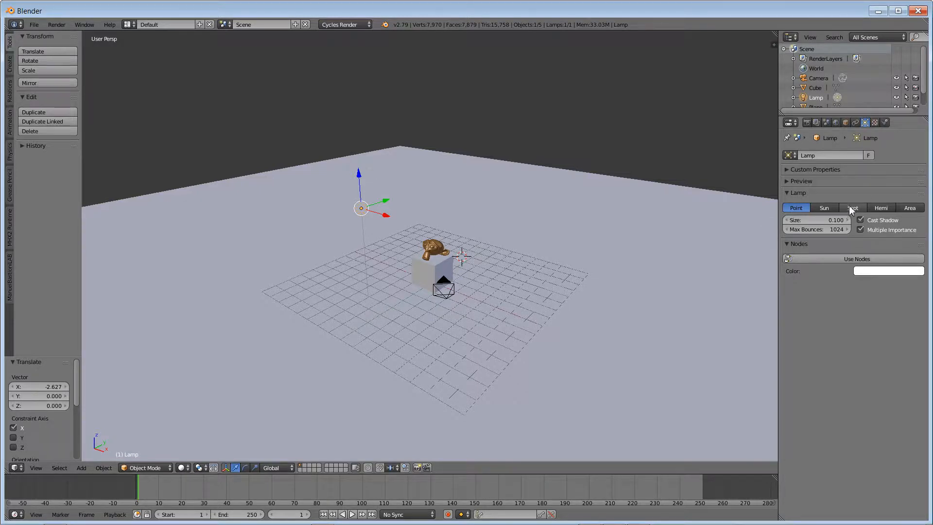
- Make the lamp a Spot with a cone size of about 28.3°
click(852, 208)
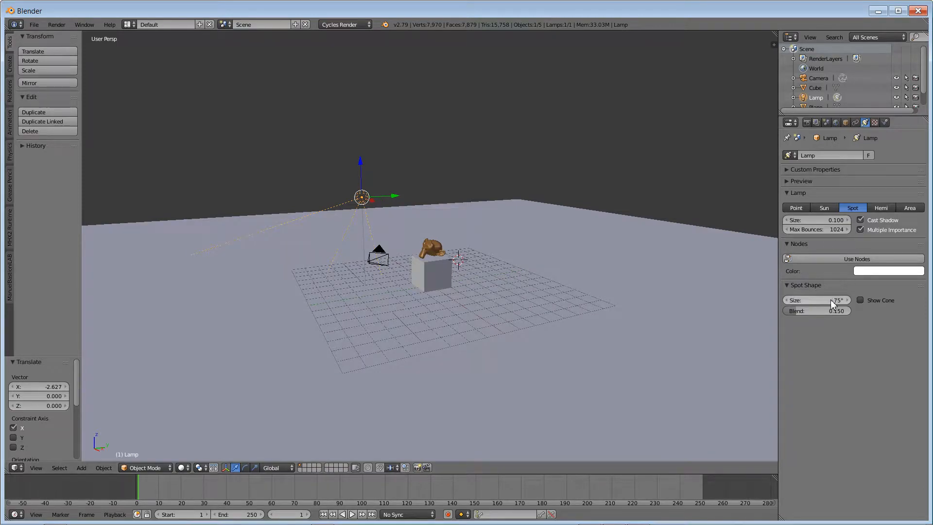
drag(836, 300, 817, 300)
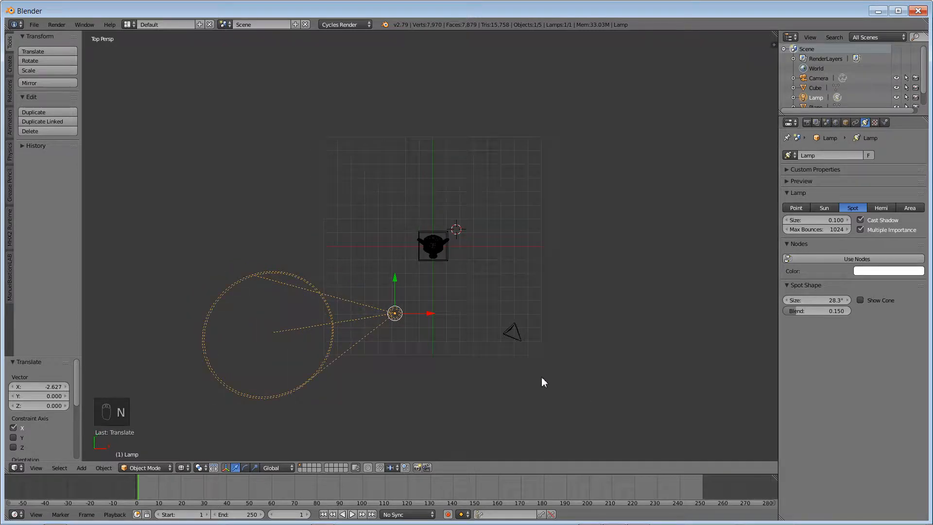
- In wireframe front view, rotate the spotlight to aim at the monkey, then return to camera
key(z)
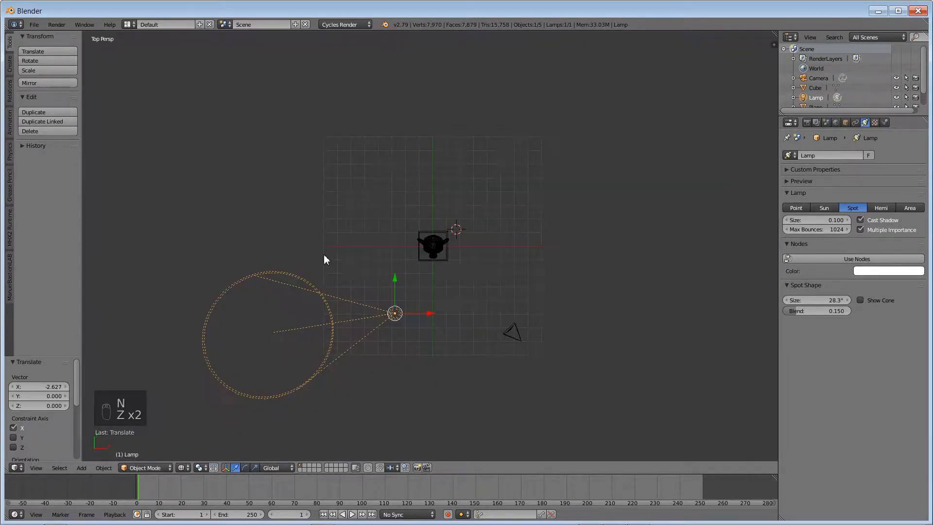
key(r)
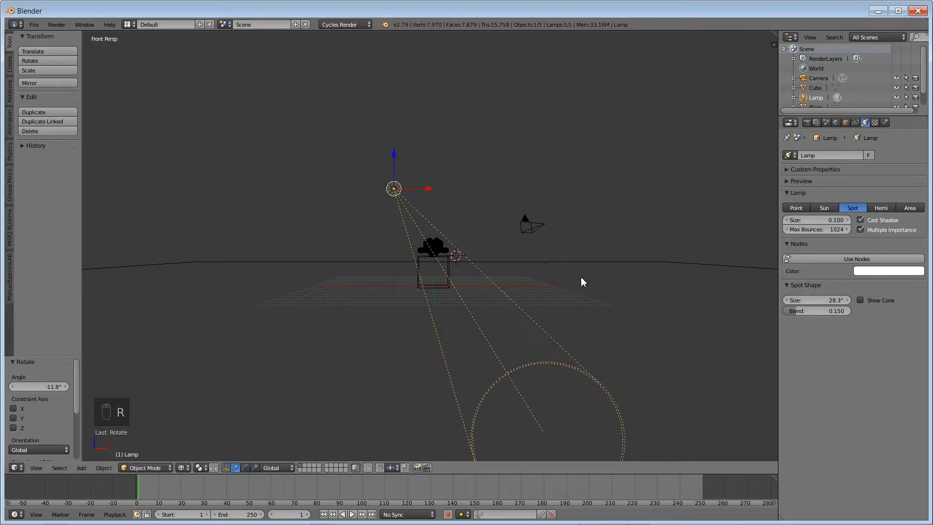
key(NUMPAD_6)
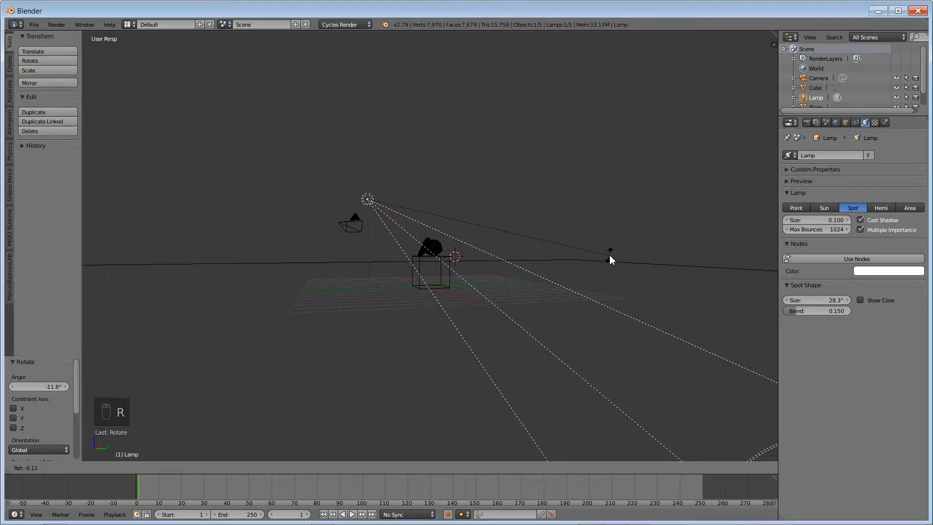
key(NUMPAD_0)
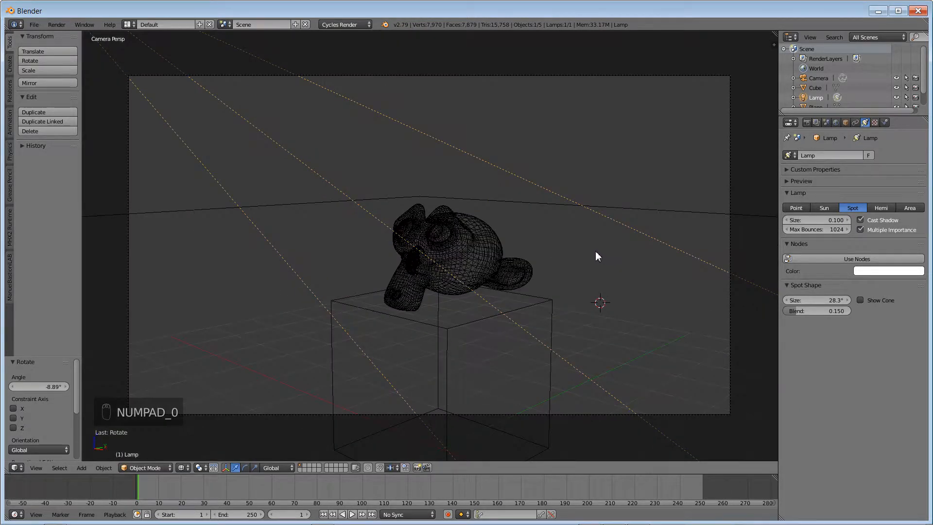
- Test-render through the camera, then switch the spotlight to node-based Emission at strength 100
key(NUMPAD_0)
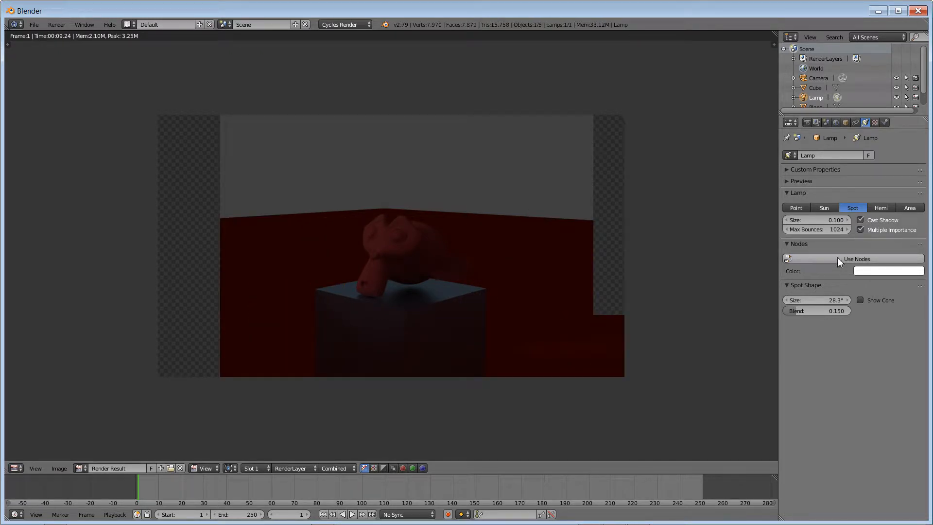
click(788, 259)
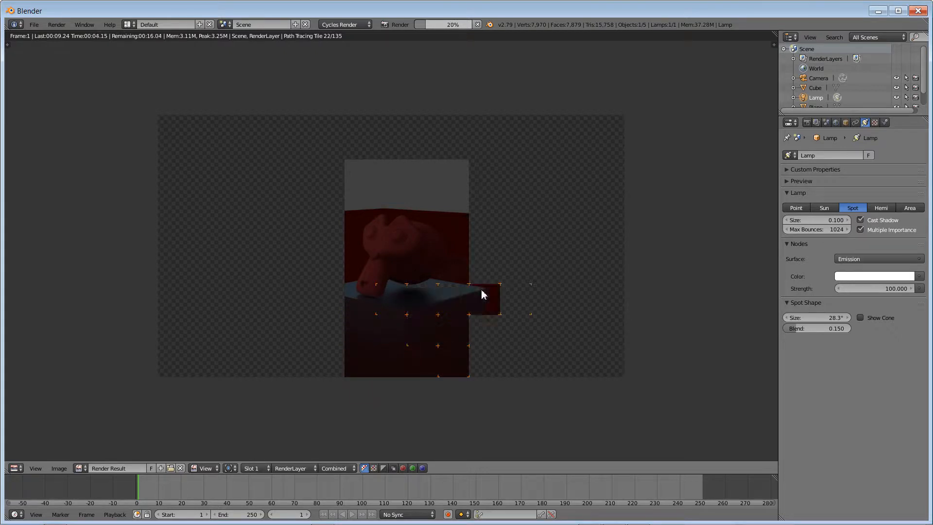
key(Escape)
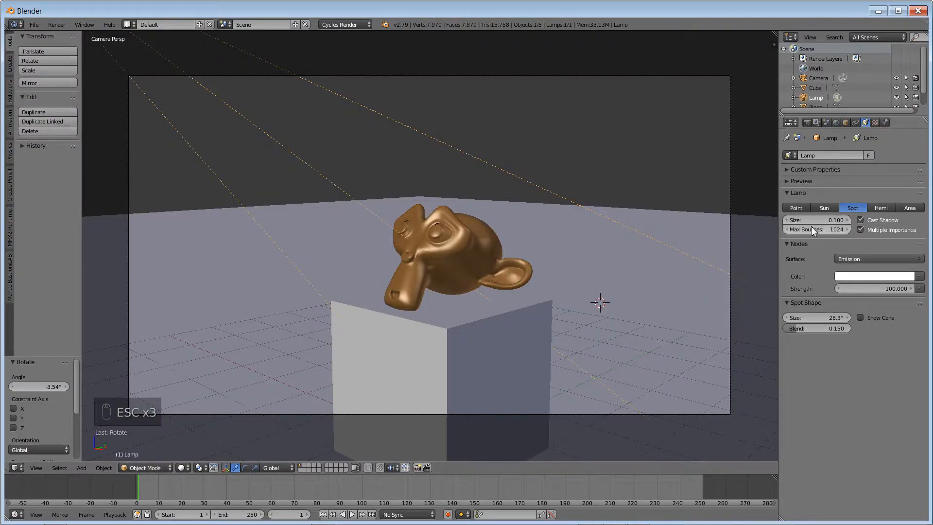
- Raise the spot lamp size to 100 and show its light cone over the monkey
click(818, 220)
text(5.000)
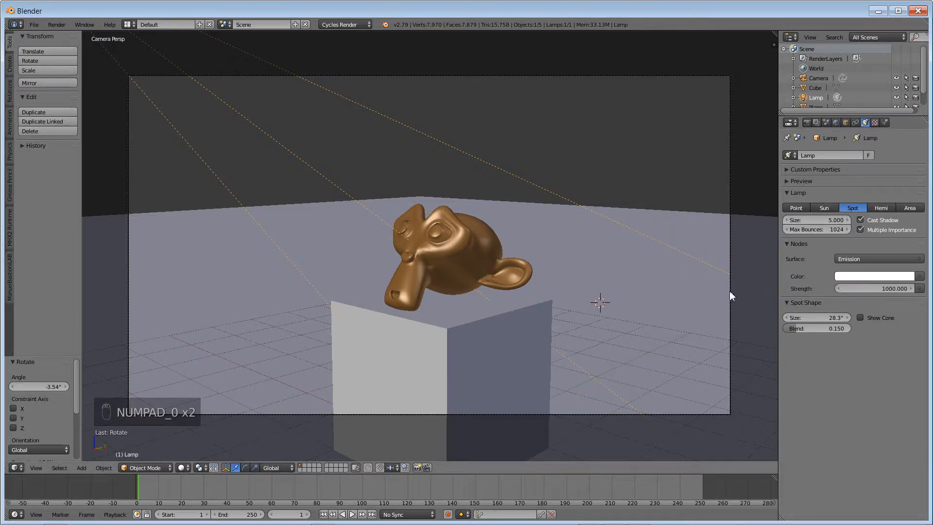
key(F12)
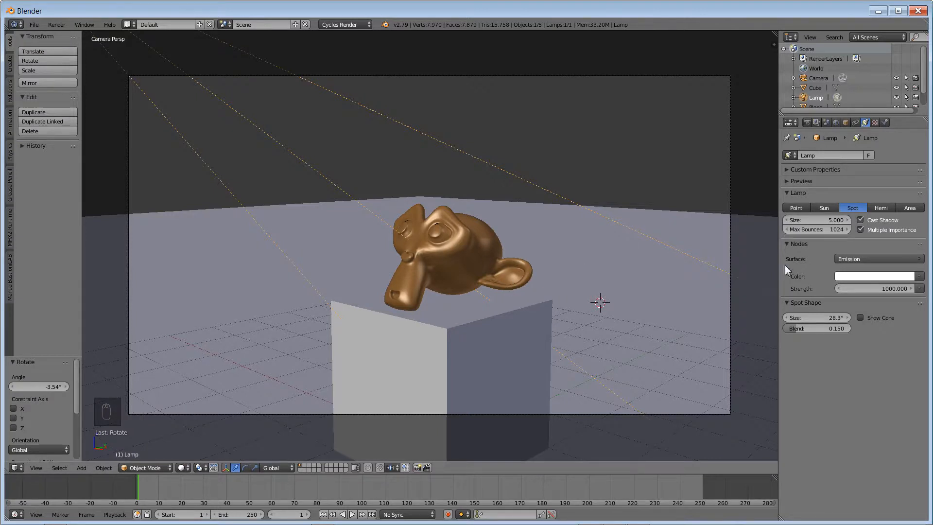
click(861, 317)
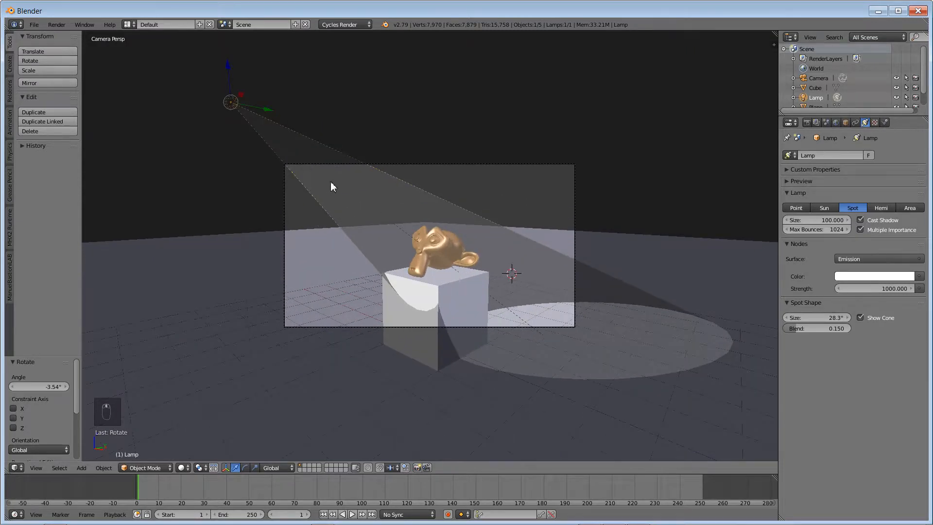
- Delete the spot lamp and place a large tilted plane high above the scene
key(Delete)
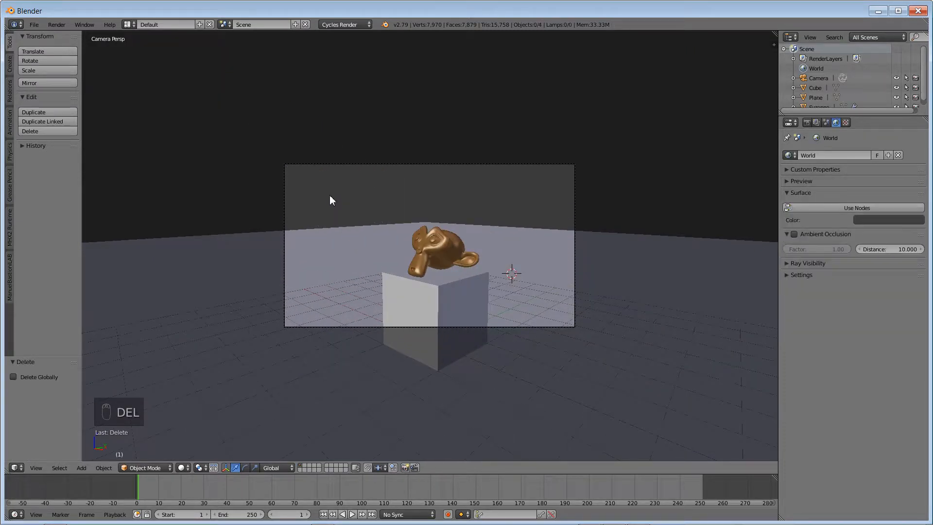
key(shift+a)
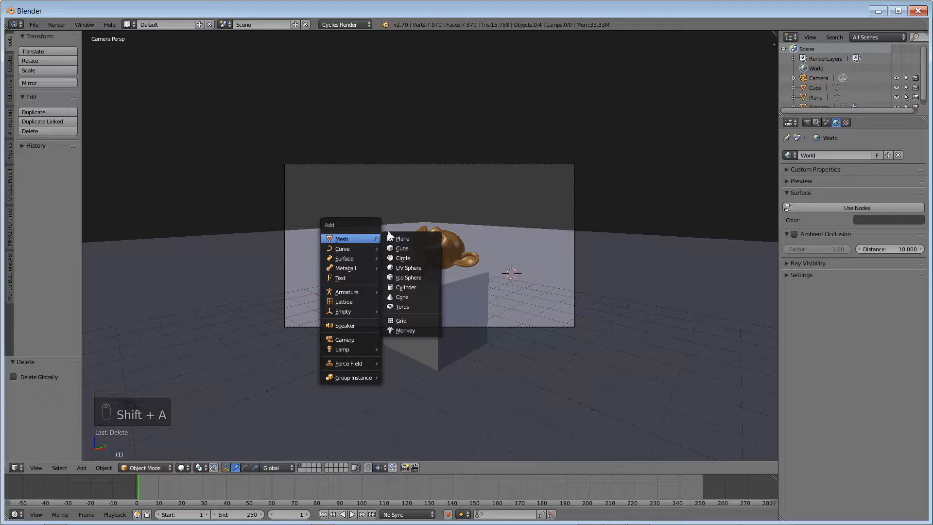
click(402, 238)
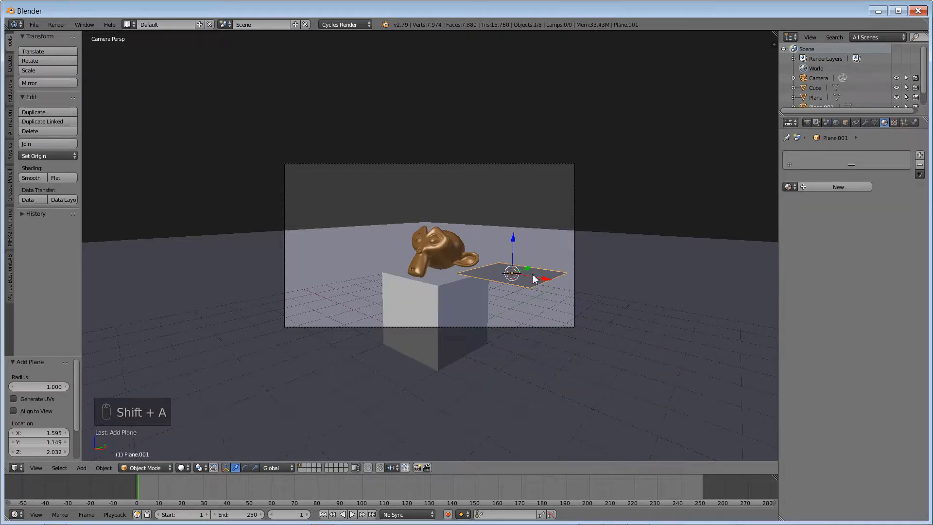
drag(524, 274, 375, 274)
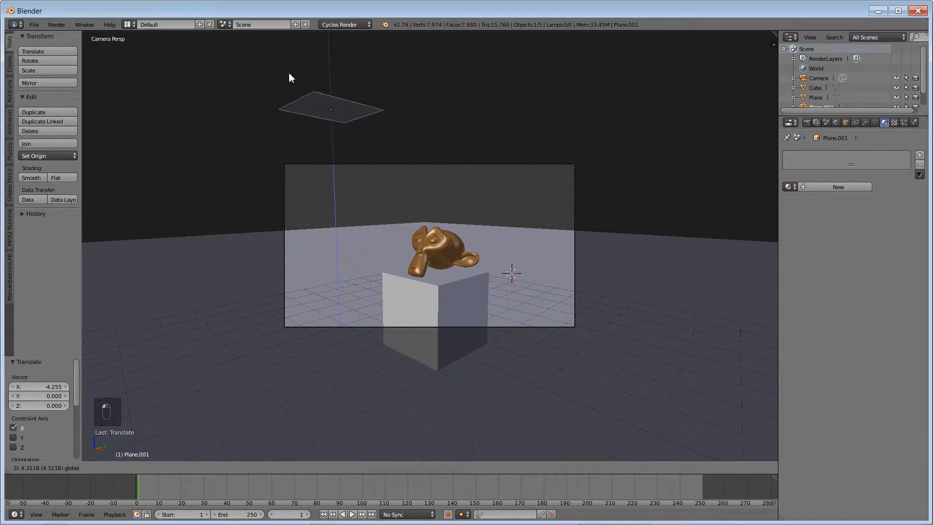
key(KP_7)
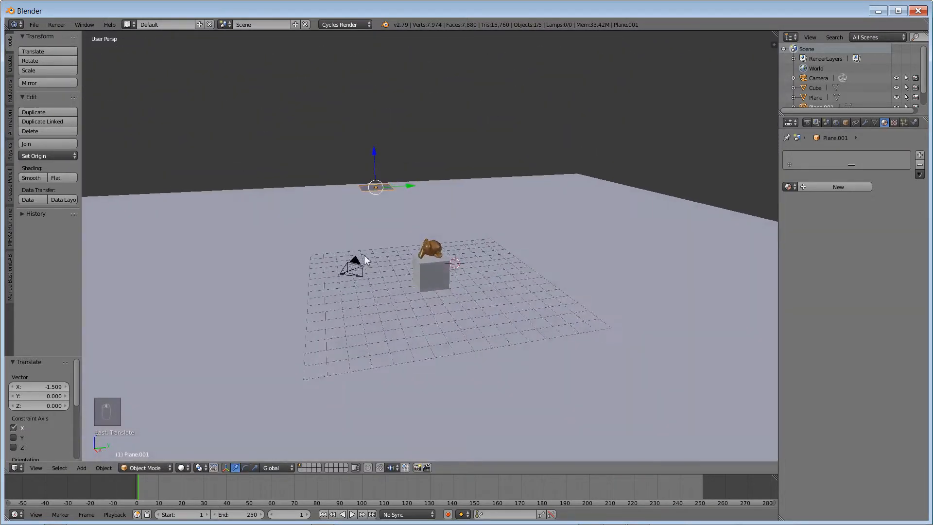
key(r)
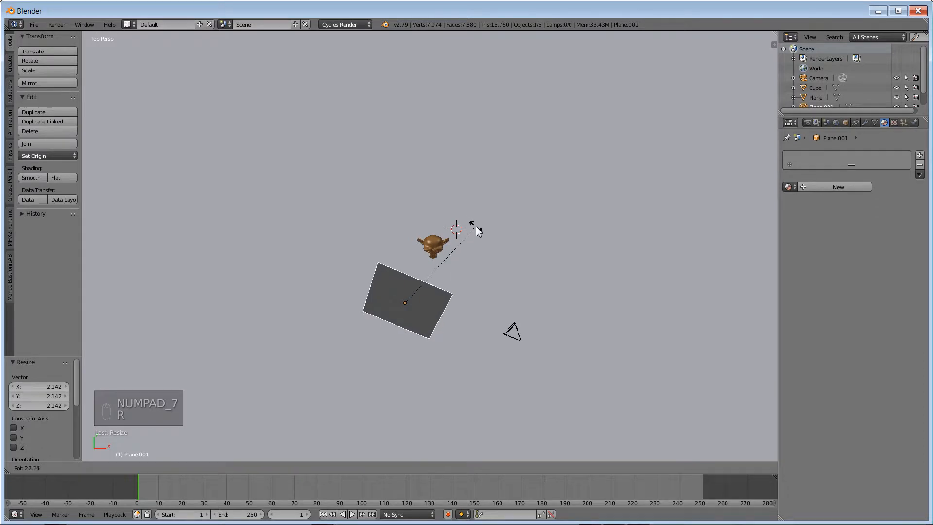
- Give the plane a new material named 'light' with an Emission surface
click(837, 187)
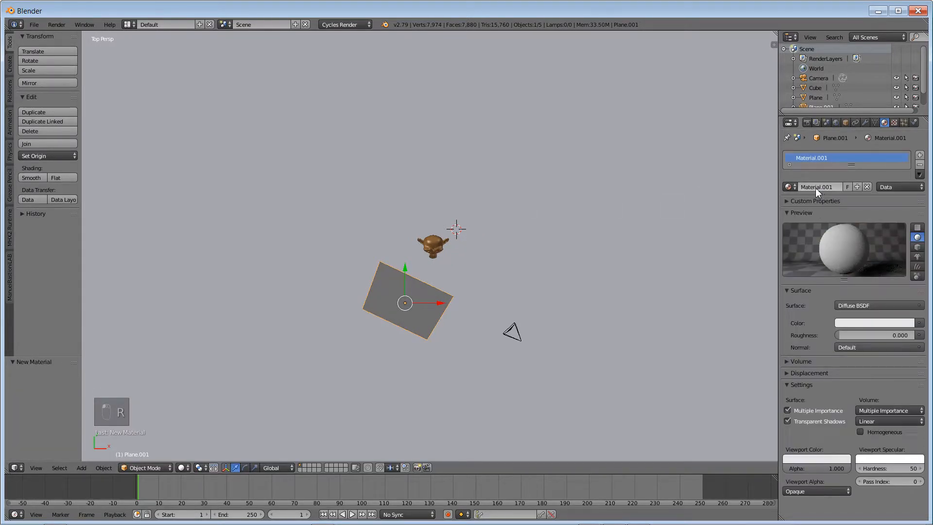
double_click(845, 157)
text(light)
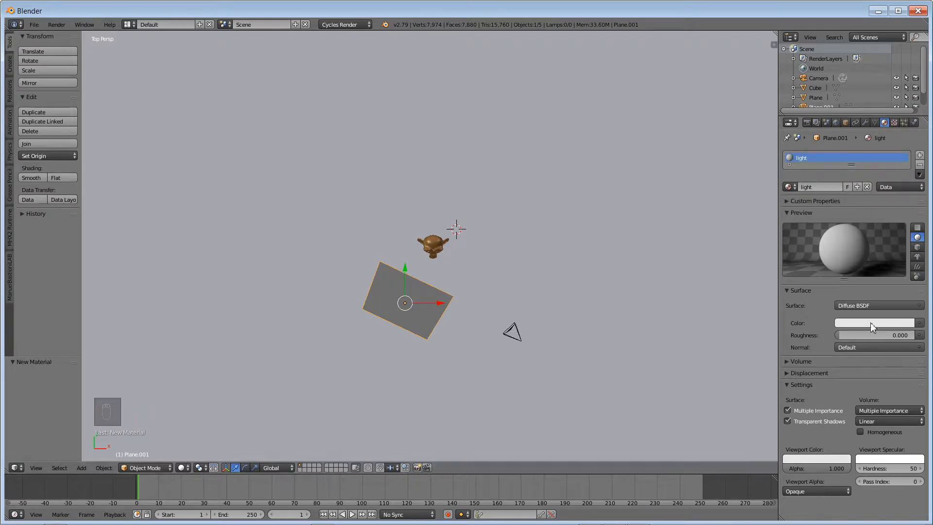
click(878, 306)
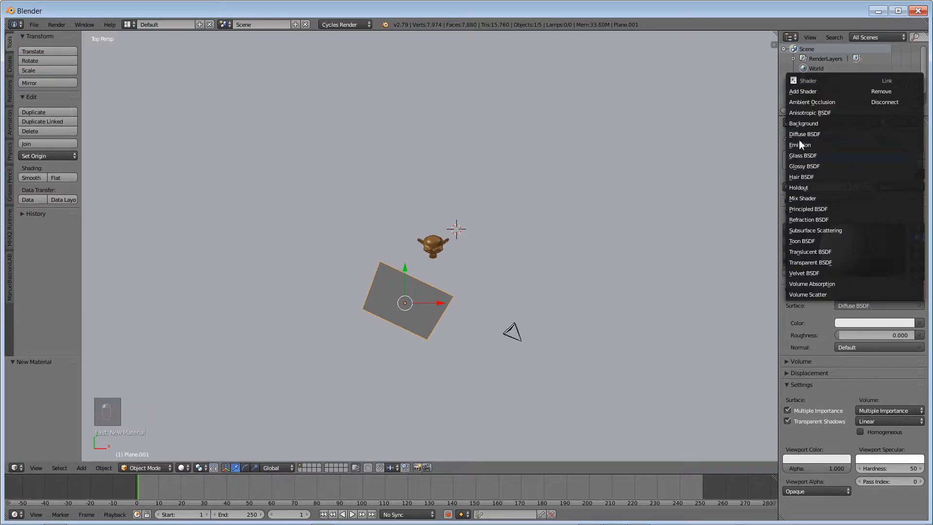
click(800, 145)
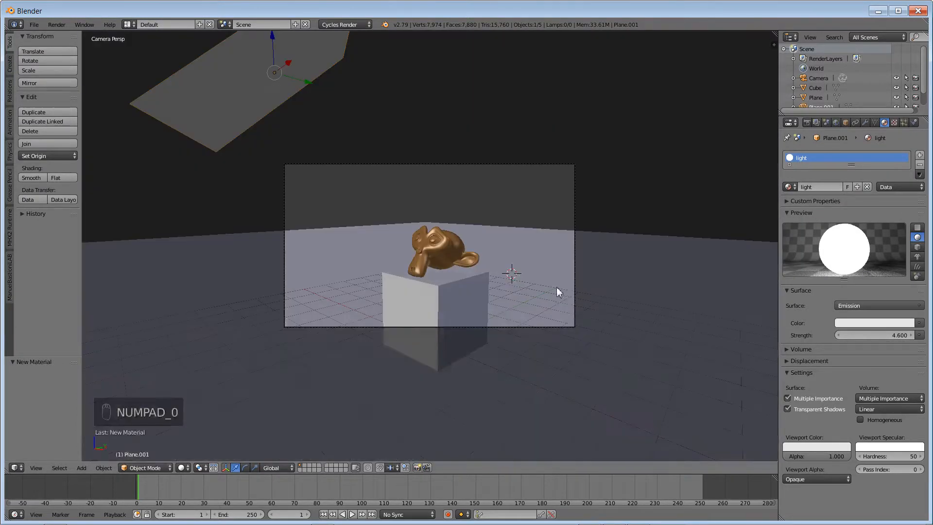
- Preview the rendered lighting and set the light plane's emission strength to 14.5
key(shift+z)
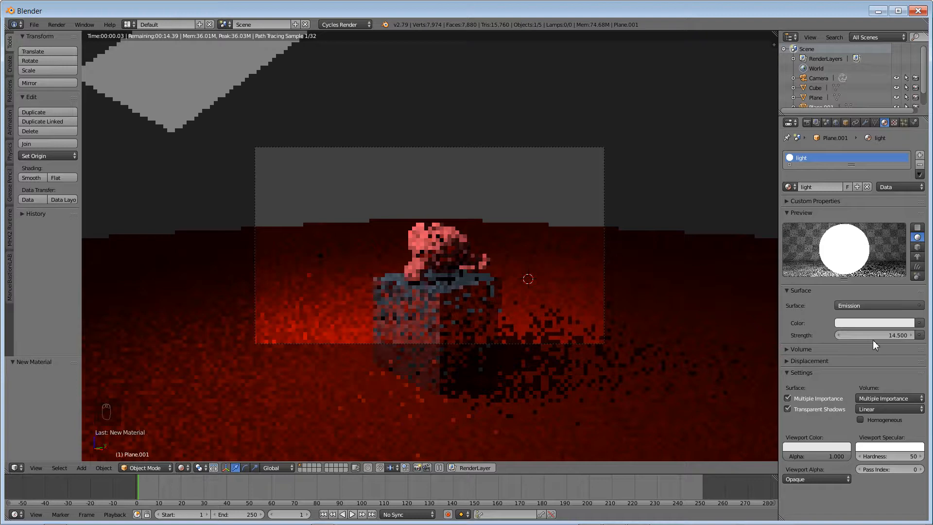
key(shift+z)
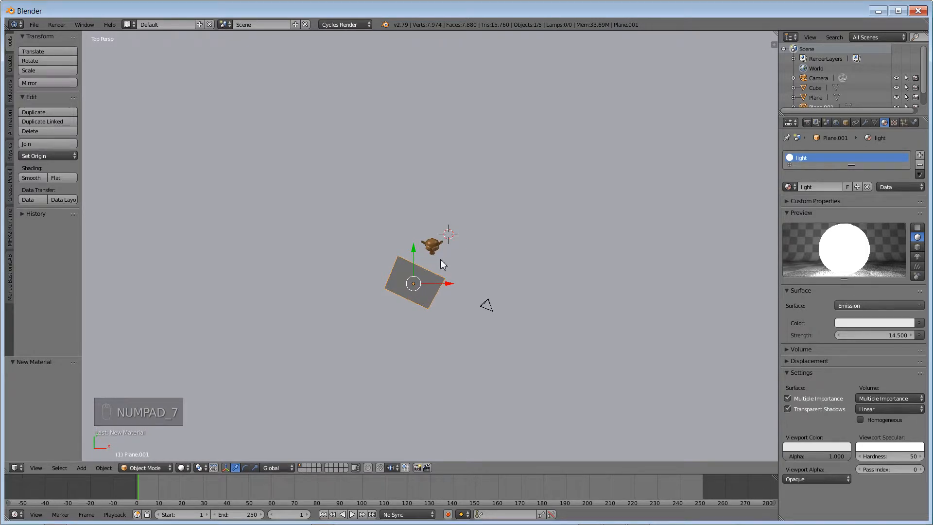
- Duplicate the light plane to the opposite side above the scene and check a rendered preview
key(shift+d)
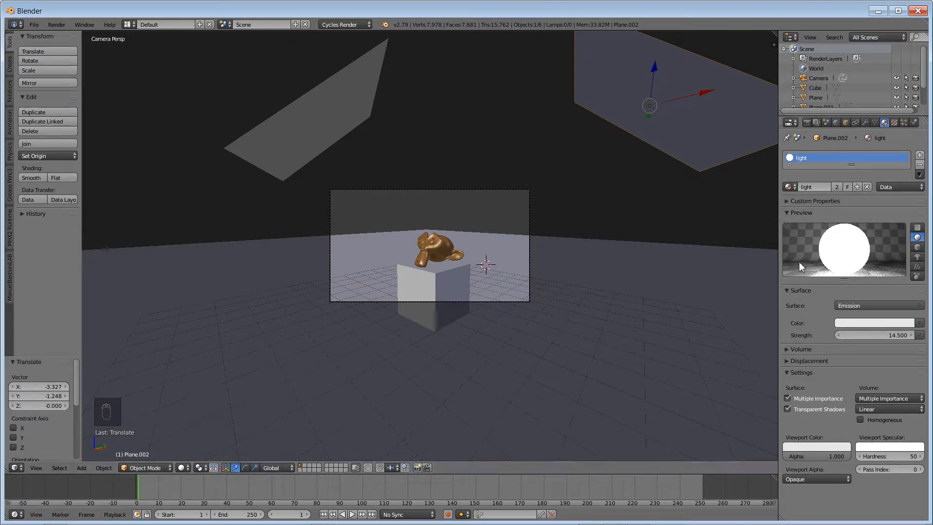
mouse_move(631, 128)
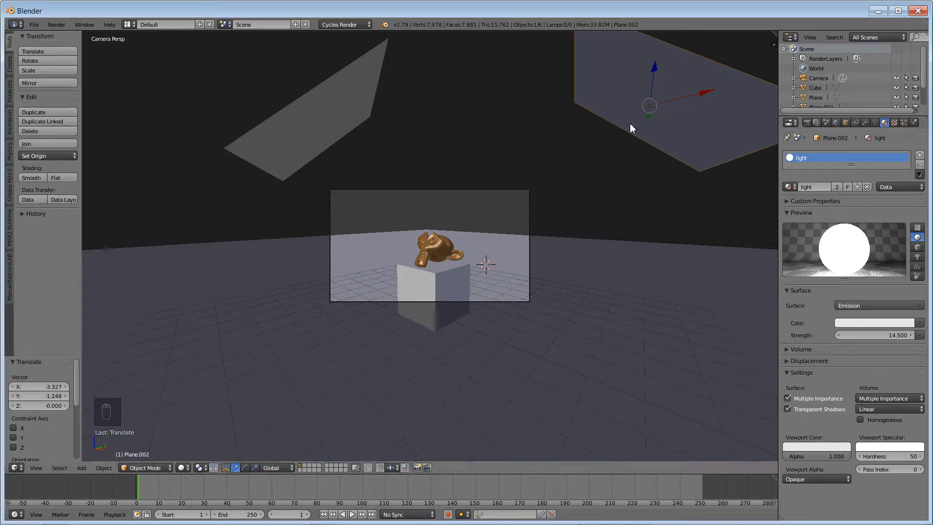
mouse_move(548, 122)
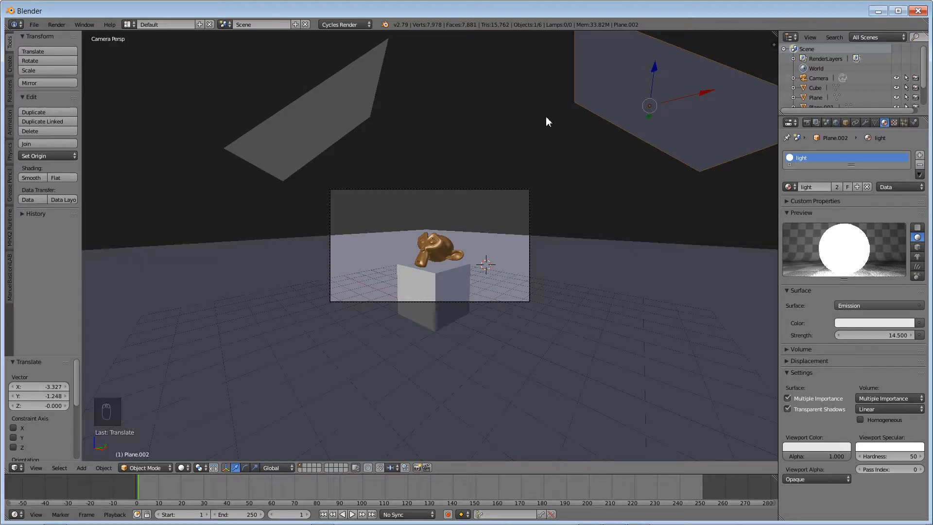
mouse_move(570, 137)
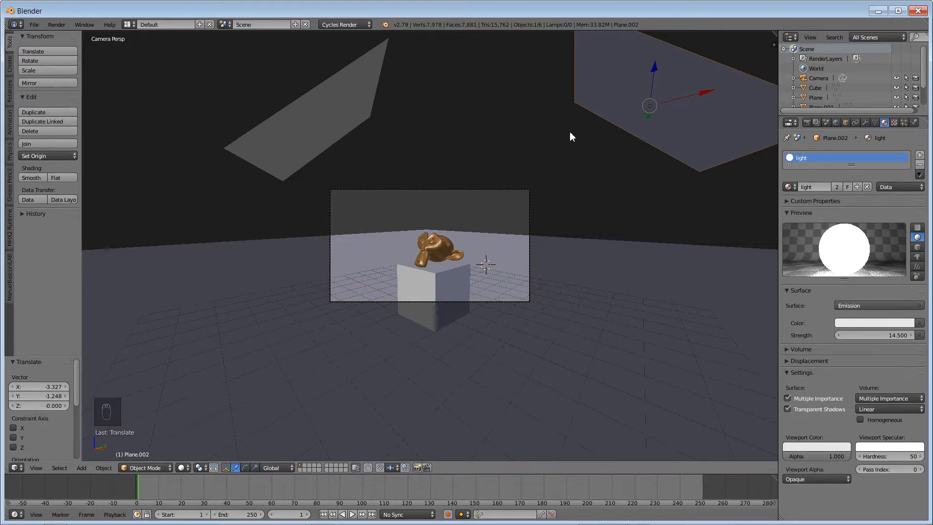
key(shift+z)
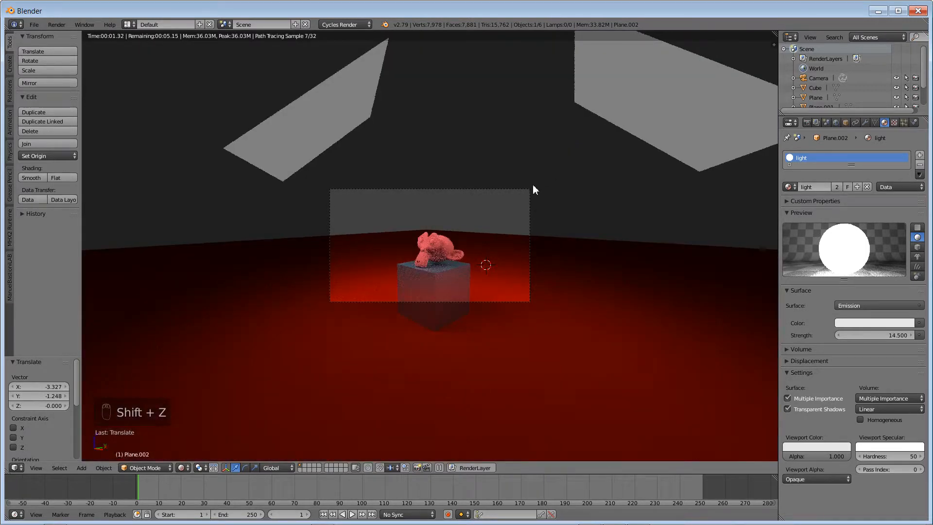
key(shift+z)
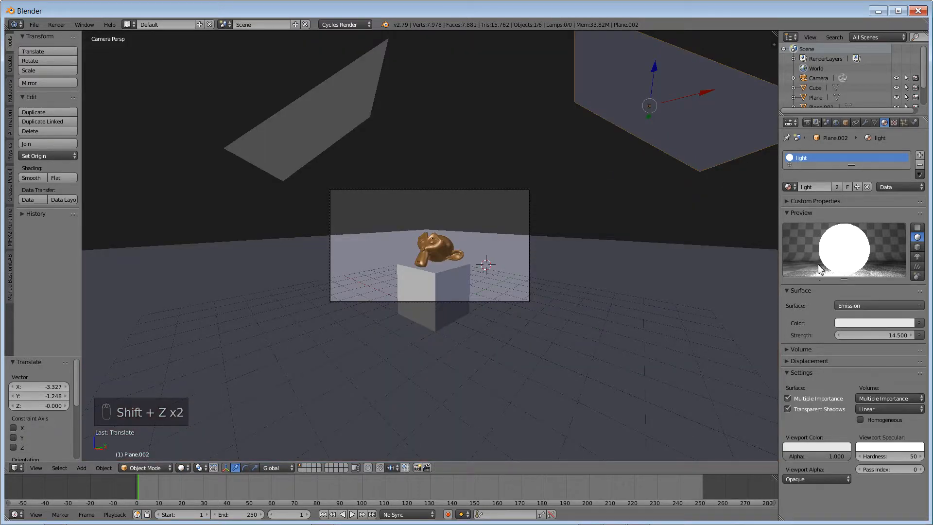
mouse_move(321, 123)
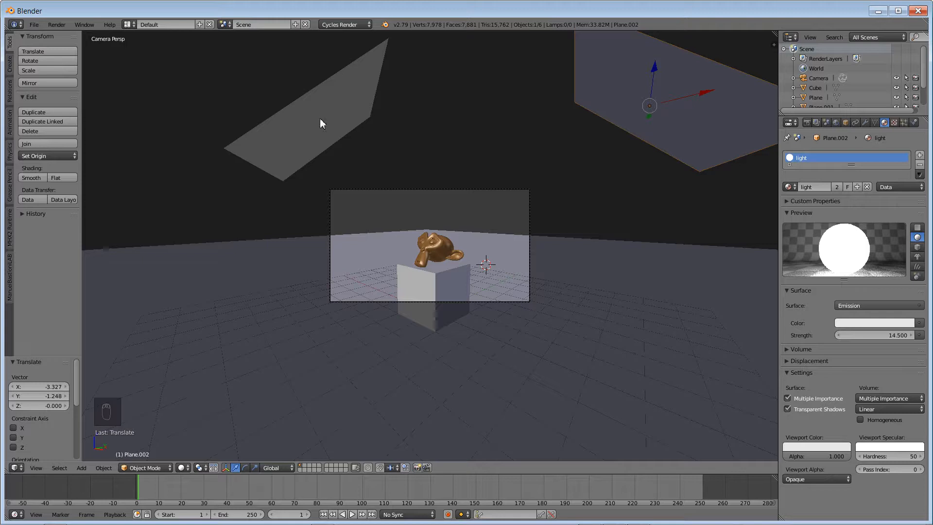
- Set the light material's emission to warm orange and give the second plane its own material copy
click(874, 323)
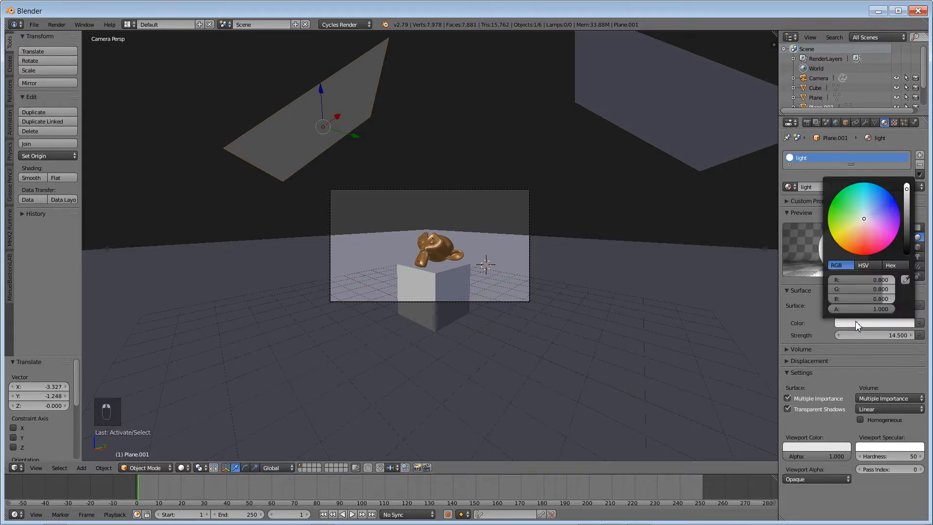
click(857, 232)
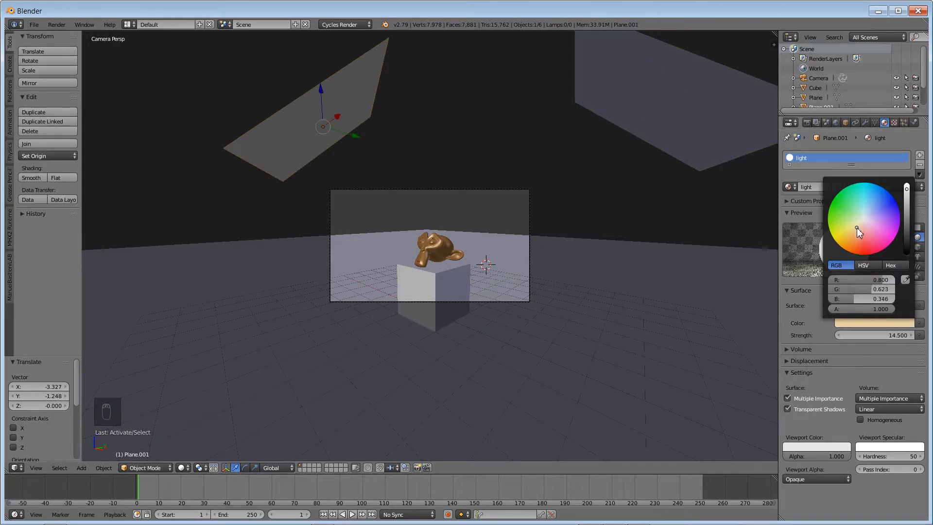
click(860, 233)
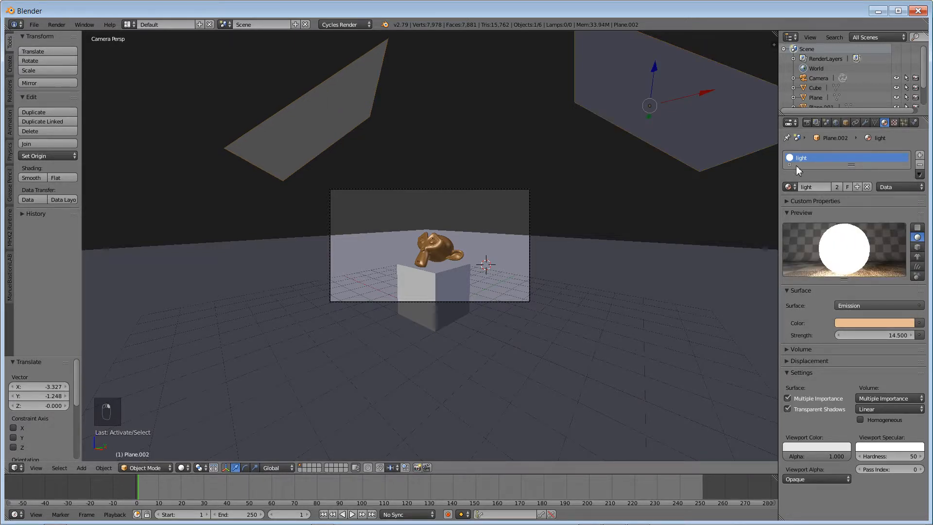
click(837, 186)
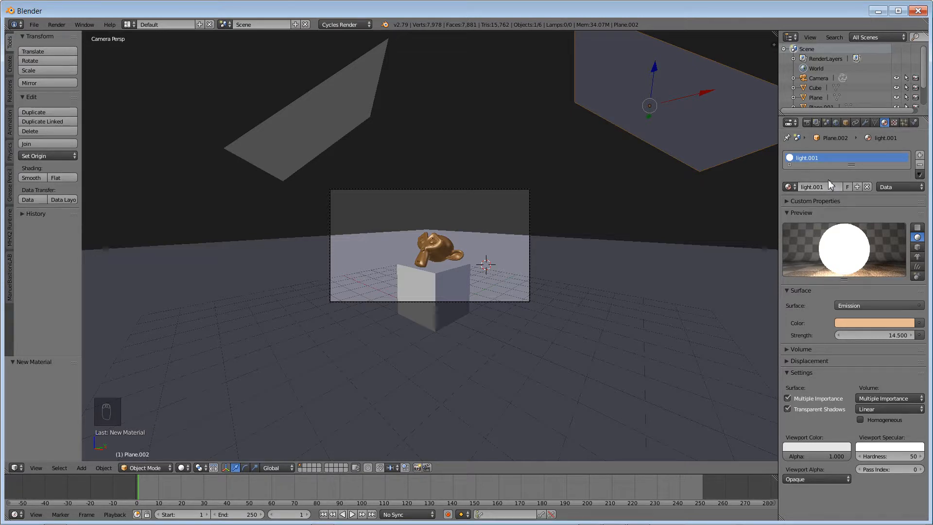
mouse_move(830, 184)
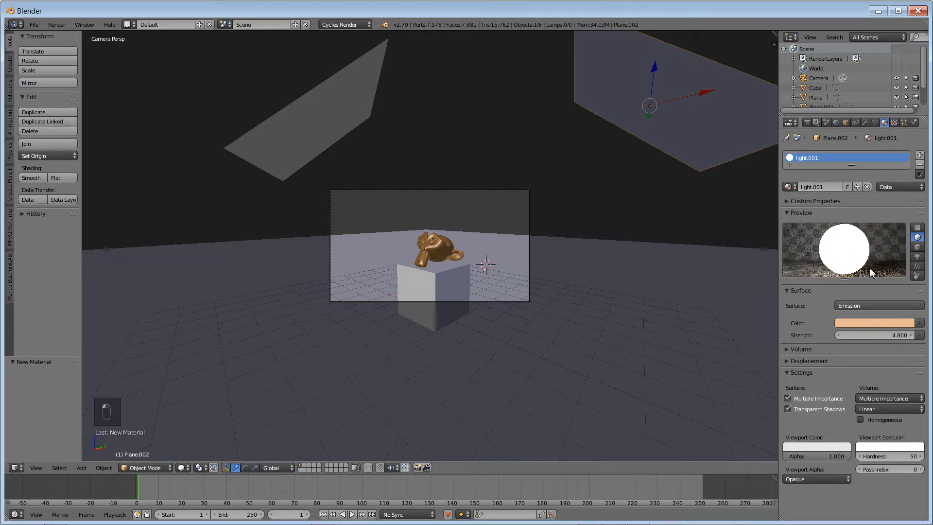
- Rename the copy to 'light.cool' with pale blue emission at strength 12.6 and preview it
double_click(818, 187)
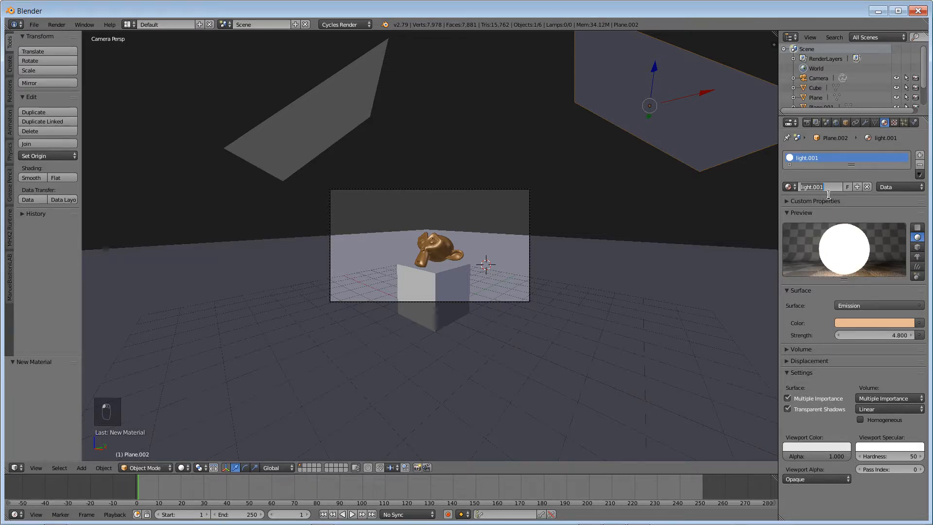
key(BackSpace)
text(ccc)
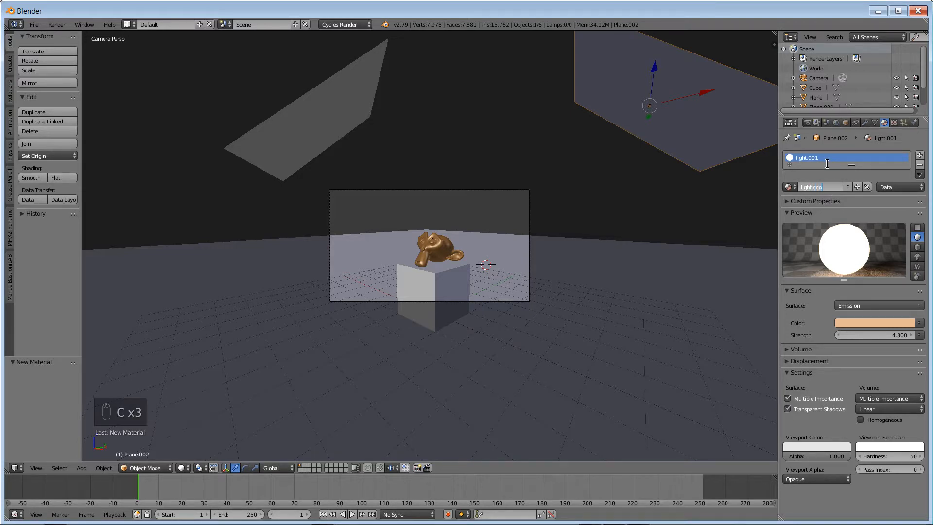
key(backspace)
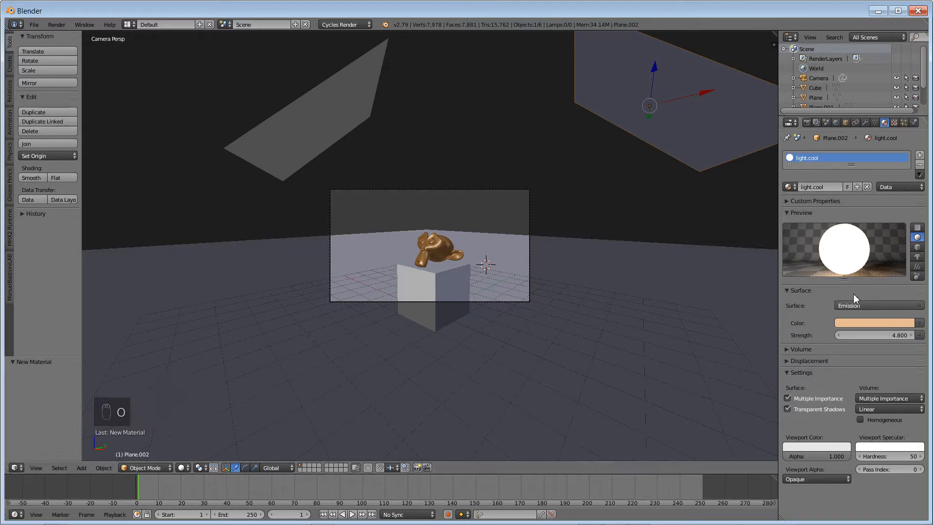
click(875, 323)
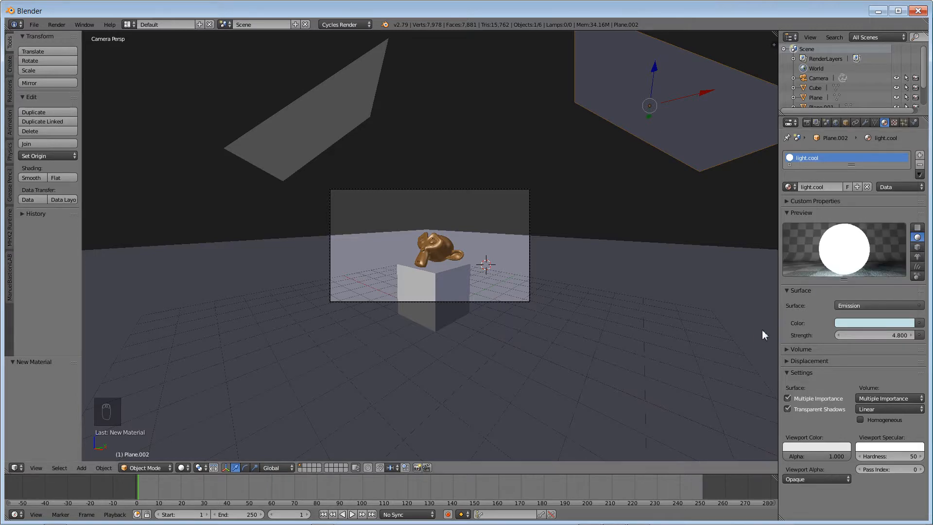
key(shift+z)
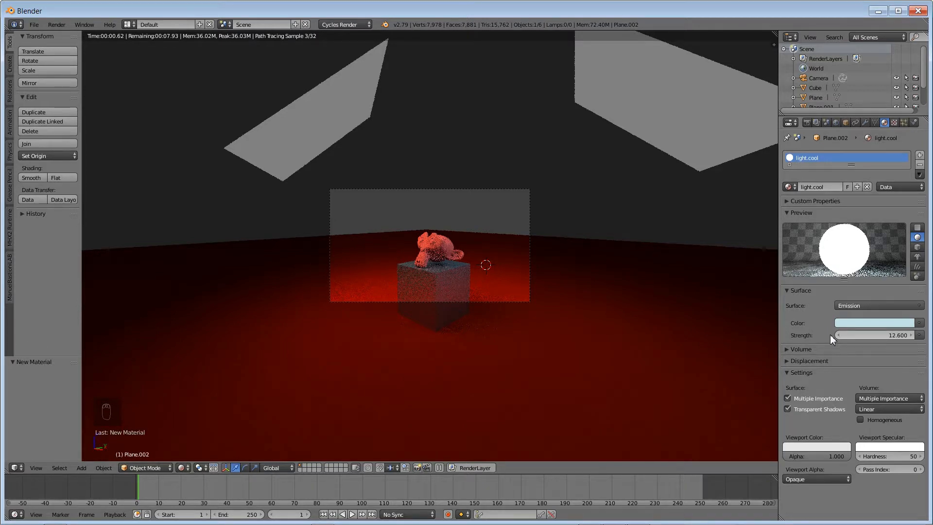
key(shift+z)
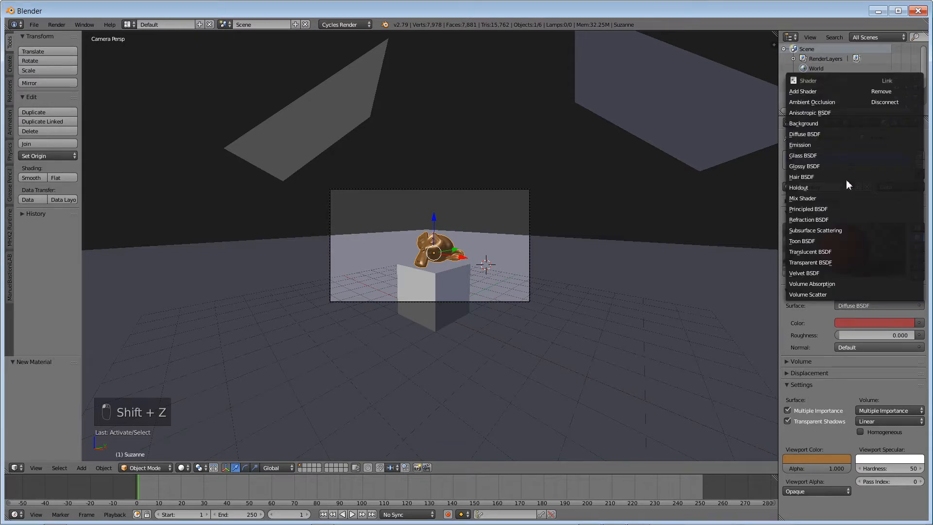
- Make the monkey a white Glass BSDF with roughness about 0.062
click(804, 156)
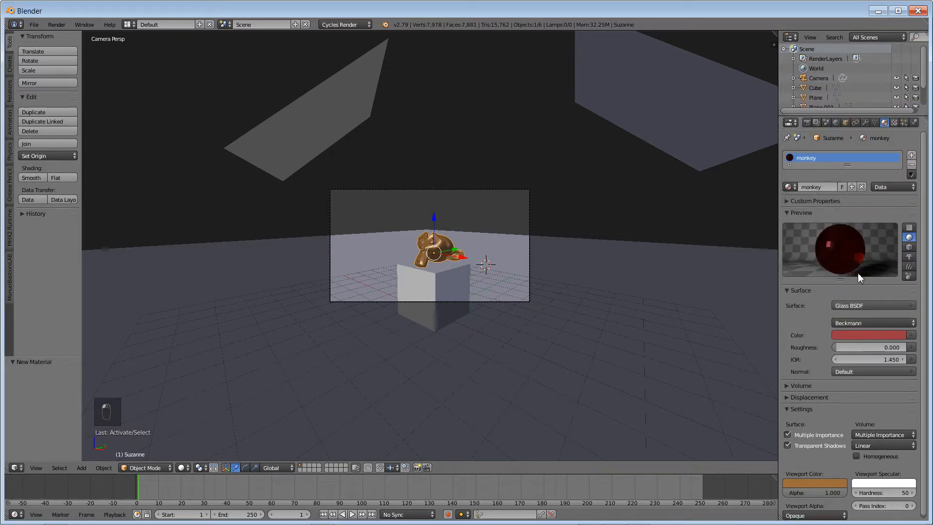
click(869, 335)
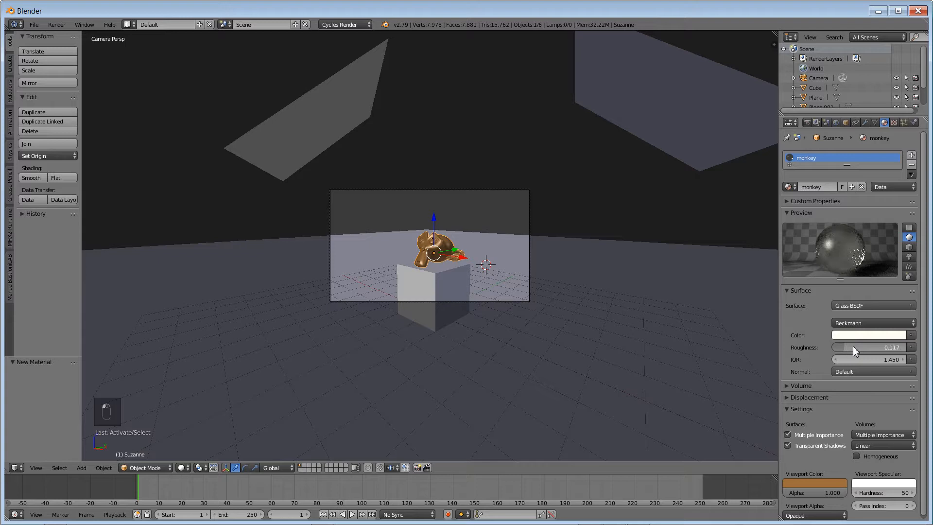
drag(875, 347, 857, 347)
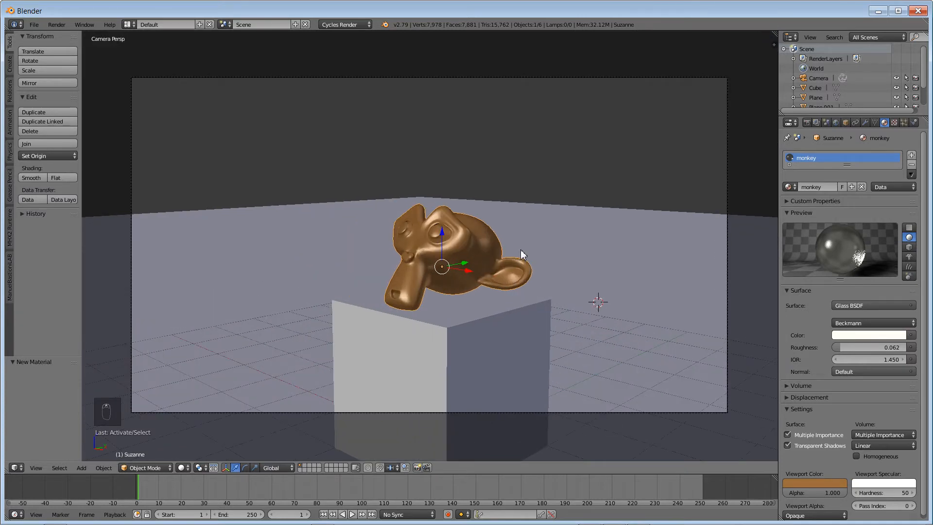
mouse_move(576, 258)
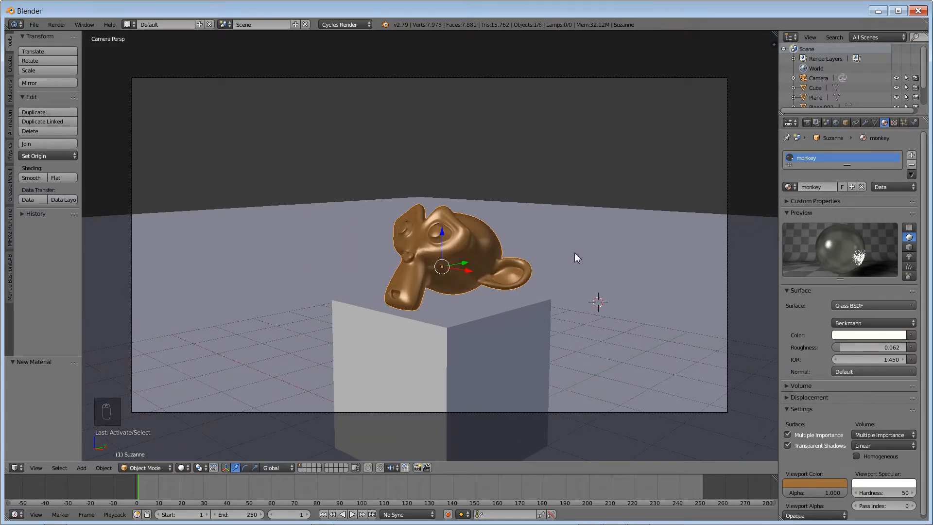
mouse_move(839, 142)
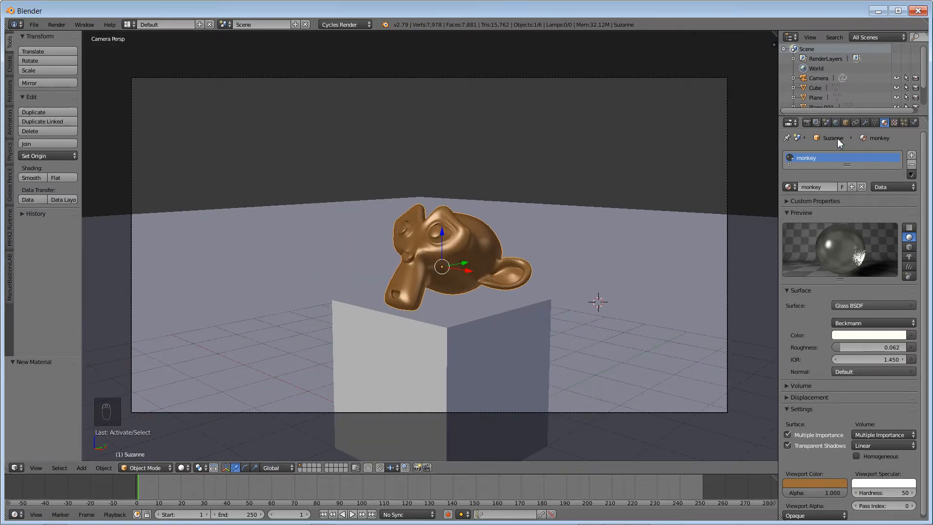
- Show the World settings with the Background surface at strength 1.0
click(837, 122)
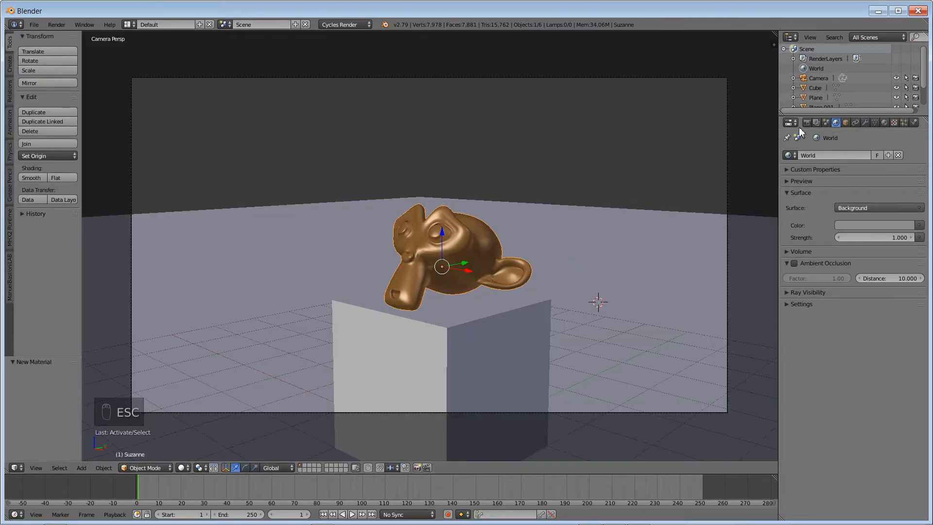
- Set Sampling render samples to 500 and render the glass monkey scene
click(807, 122)
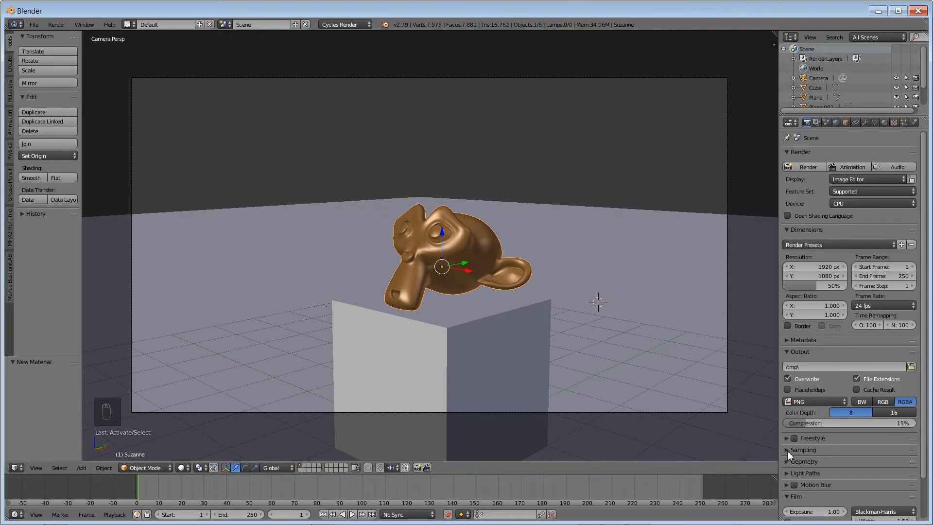
click(804, 449)
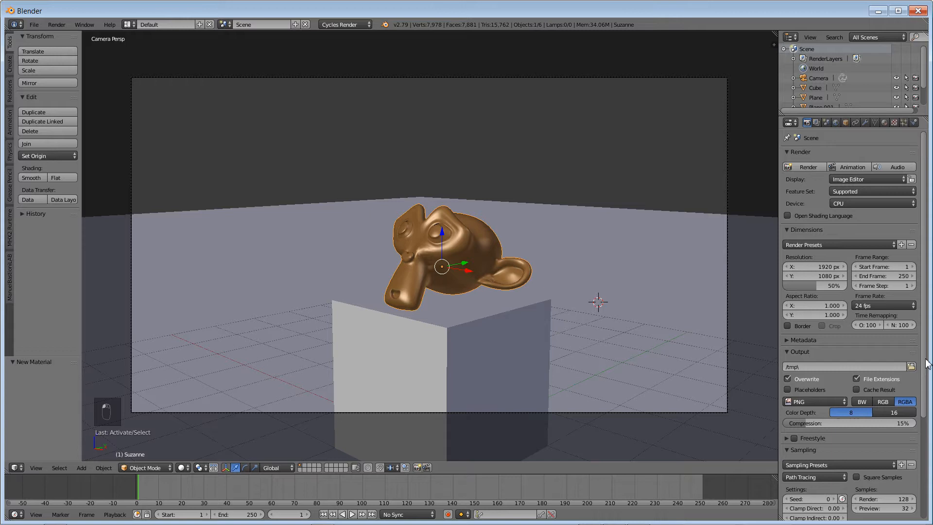
scroll(down, 3)
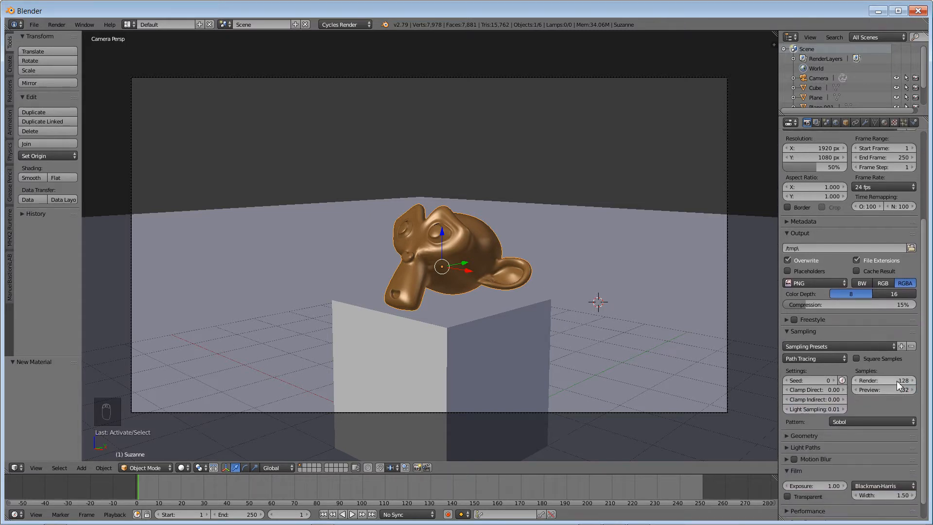
click(884, 380)
text(500)
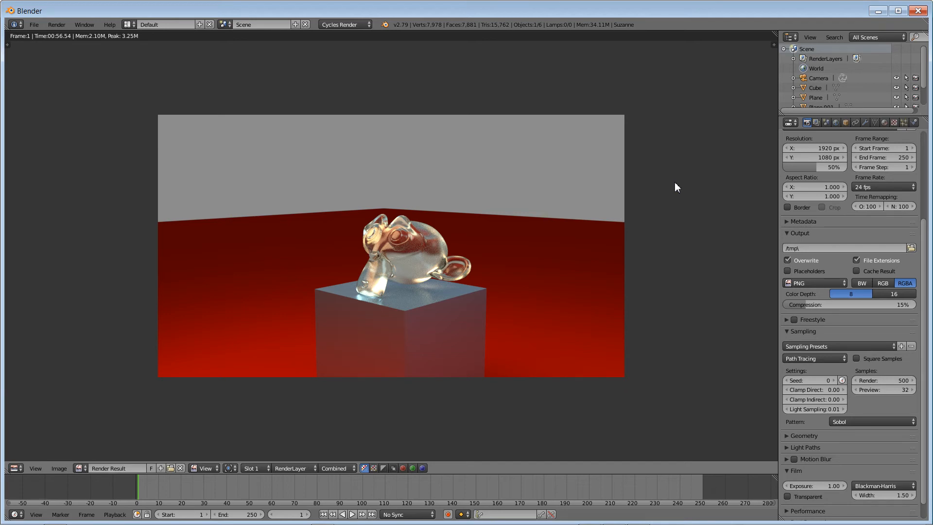
mouse_move(822, 143)
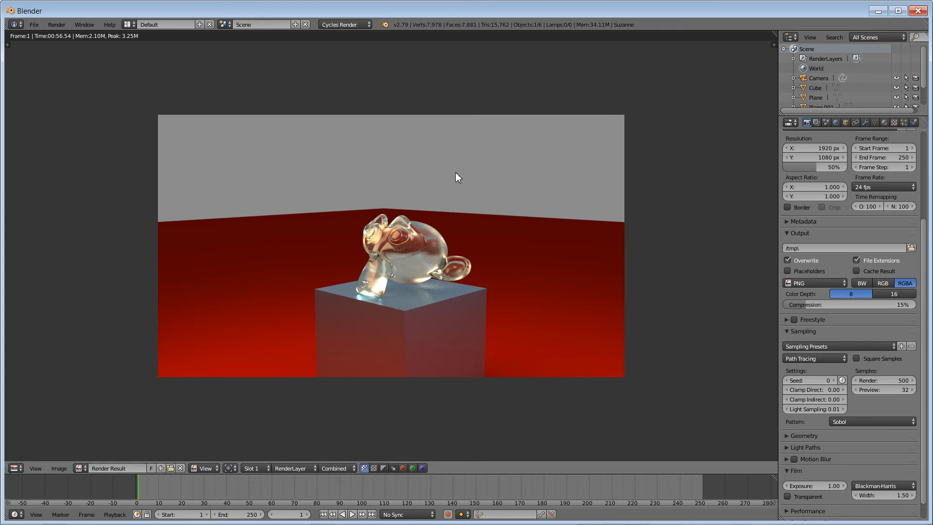
- Bring up the Image menu's options for the finished render
click(58, 468)
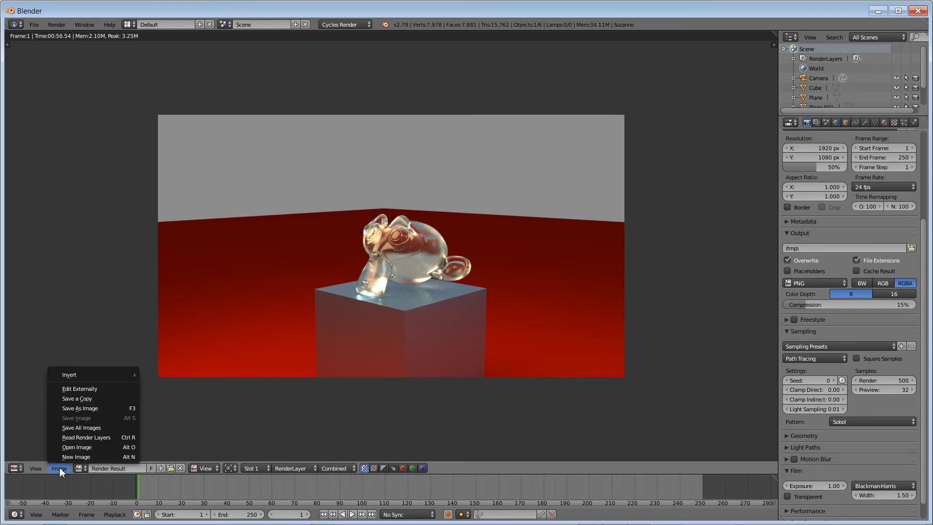
- Save the render as a PNG named 'suza' in the newest models folder
click(79, 408)
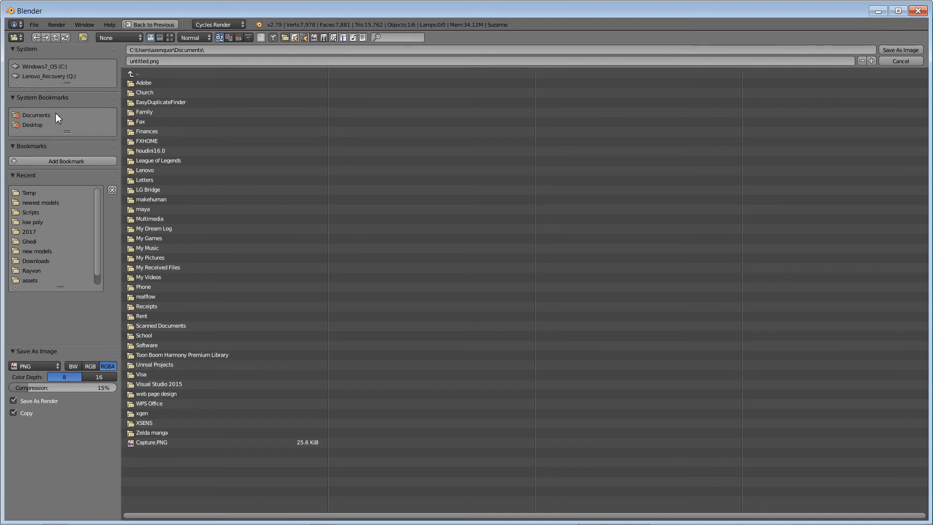
mouse_move(36, 206)
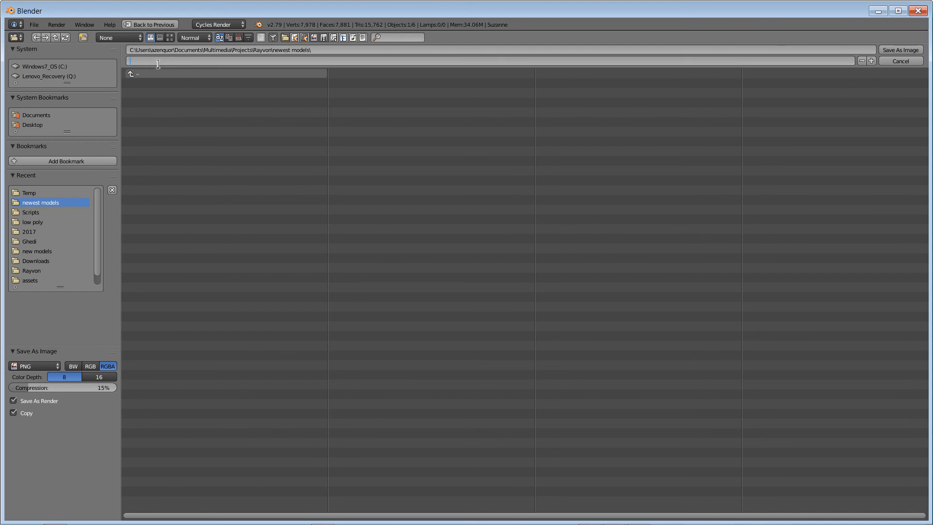
text(suza)
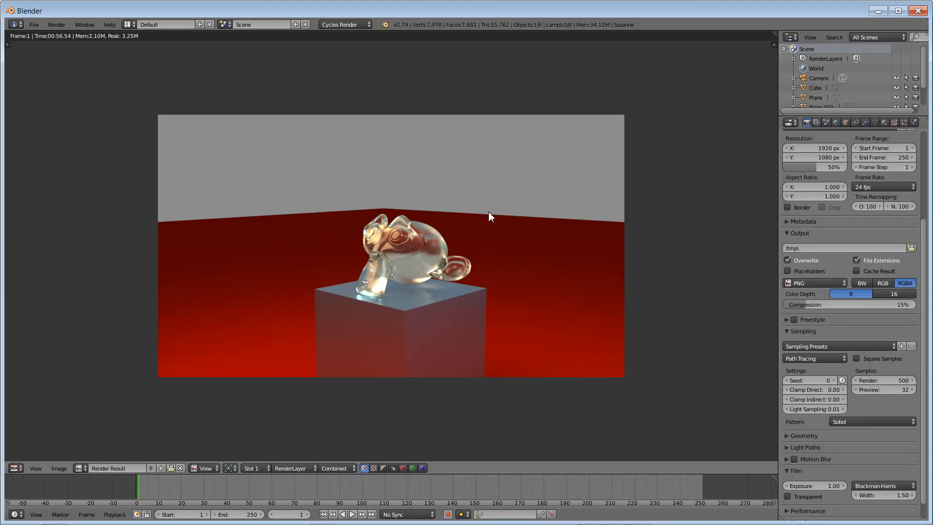
mouse_move(451, 267)
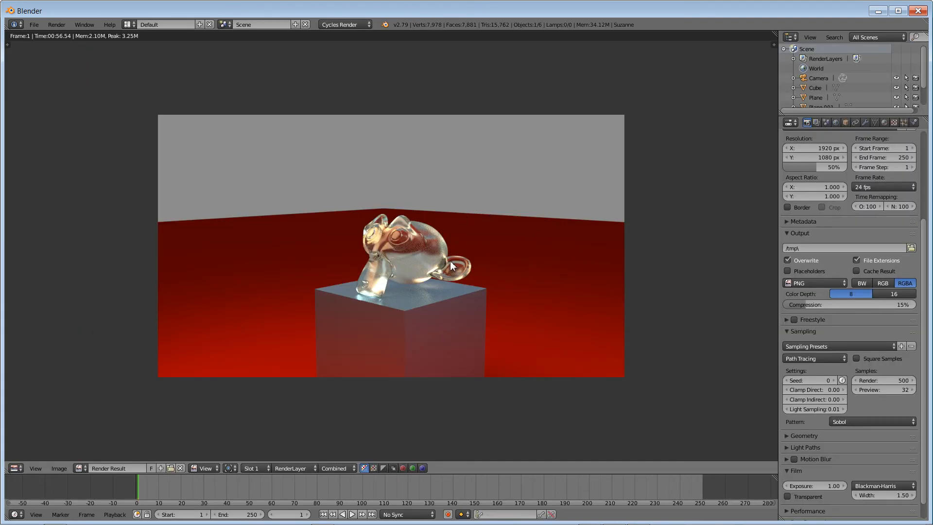
mouse_move(458, 175)
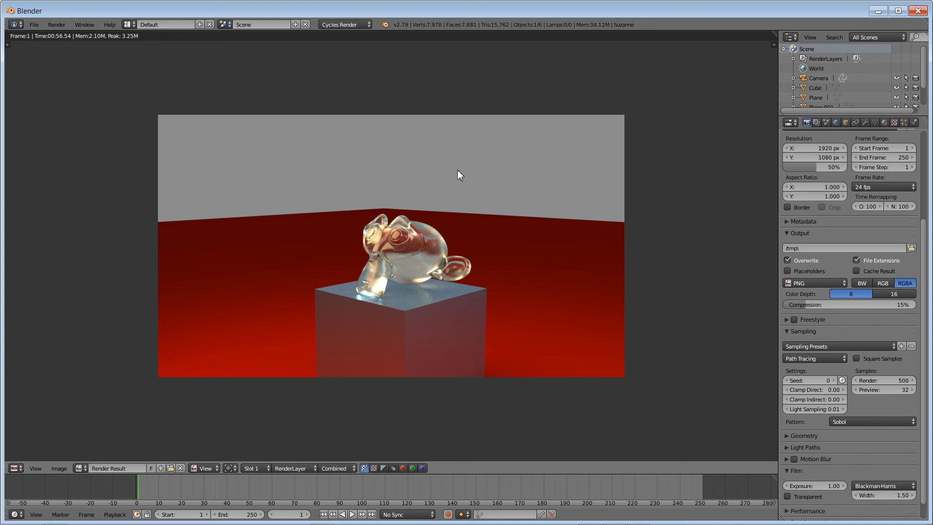
mouse_move(391, 139)
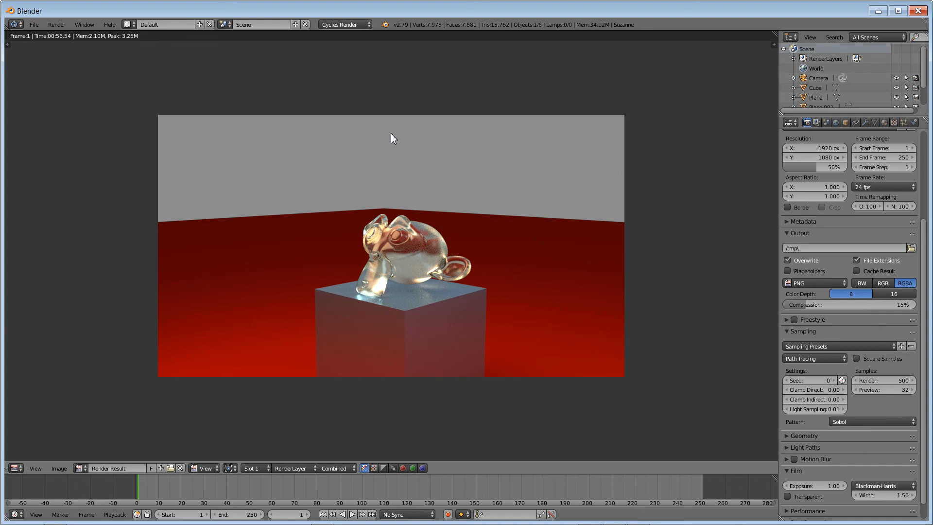
mouse_move(415, 181)
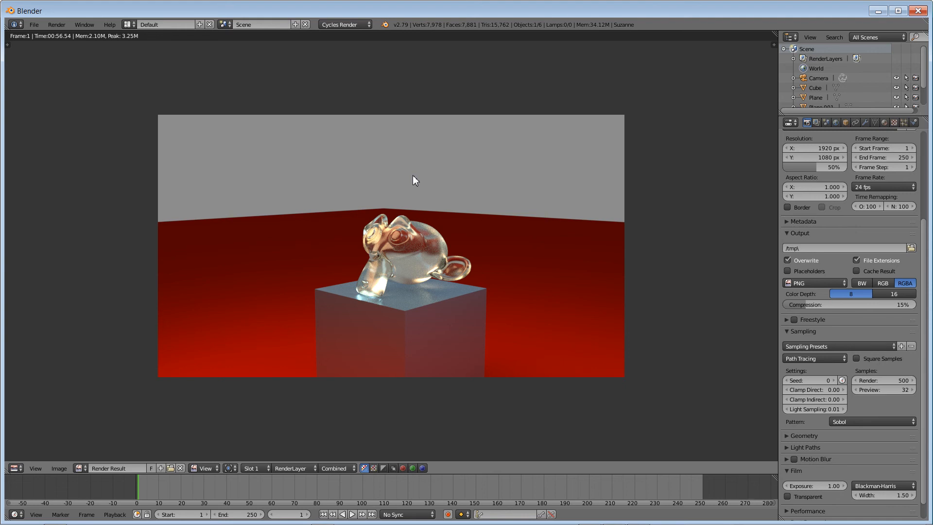